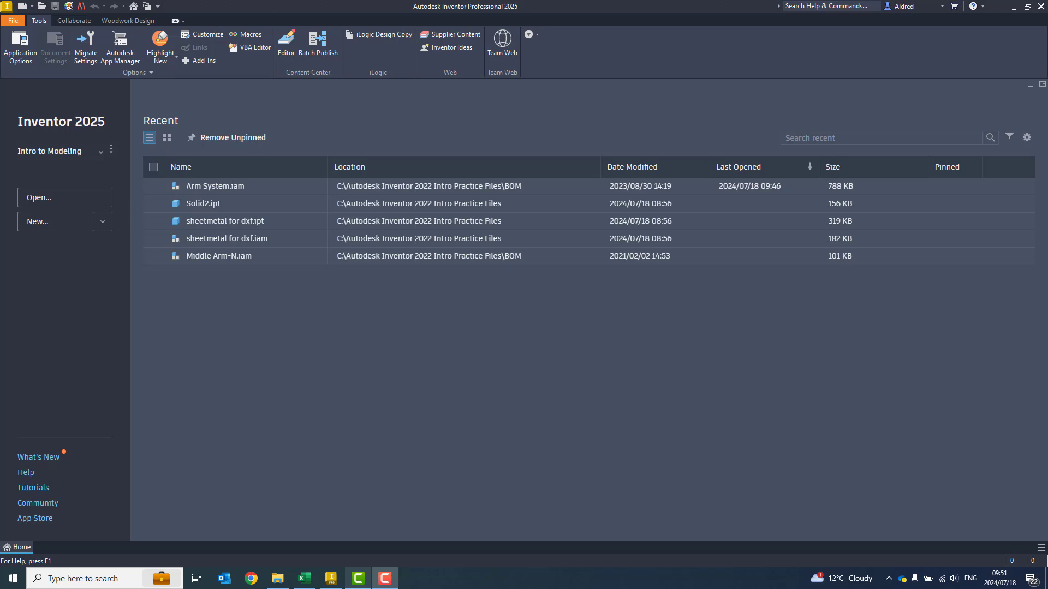
mouse_move(377, 367)
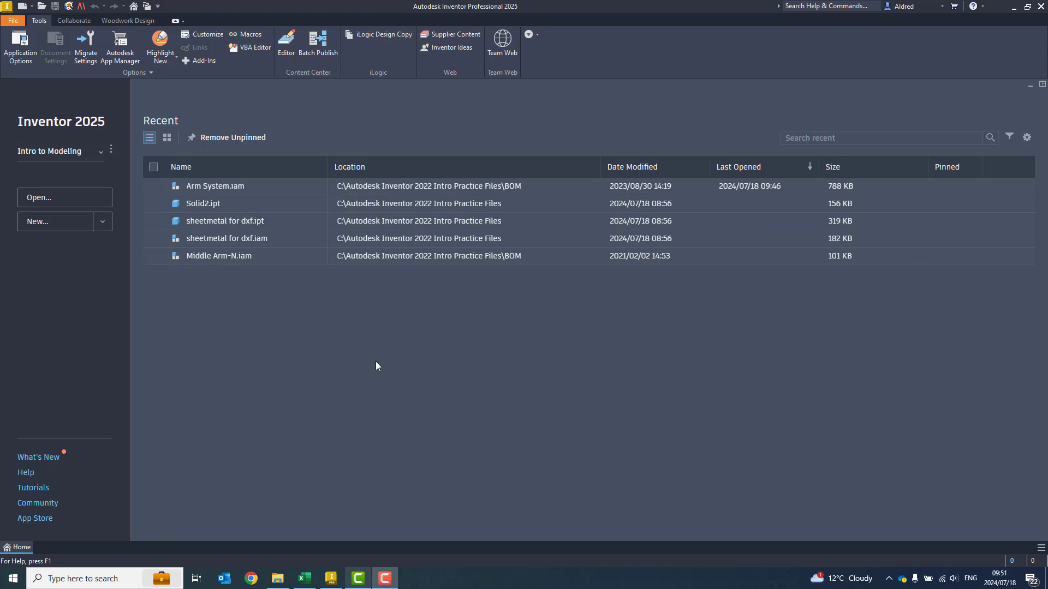
mouse_move(272, 321)
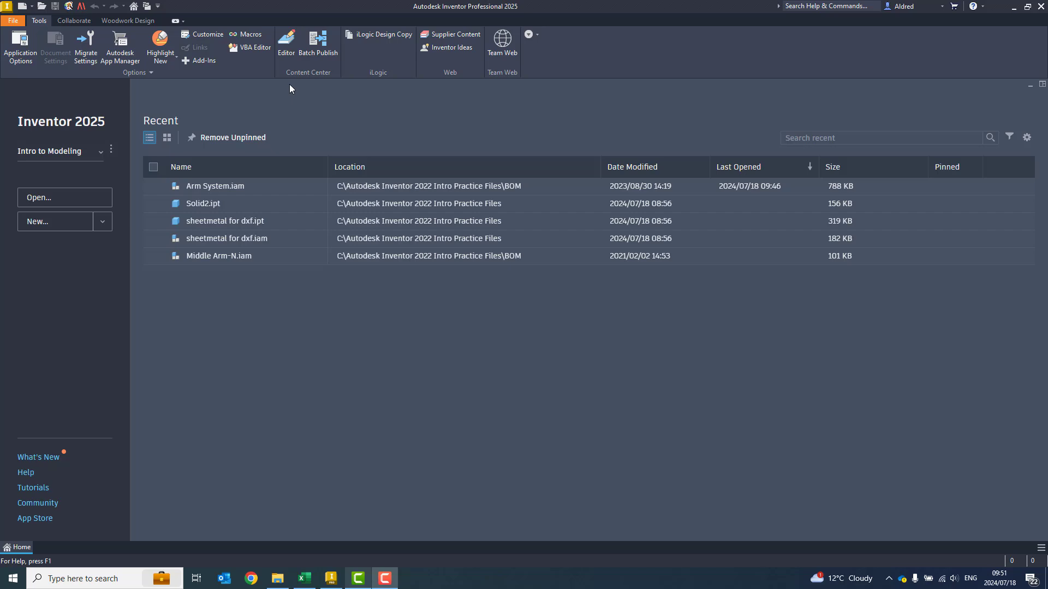
mouse_move(94, 259)
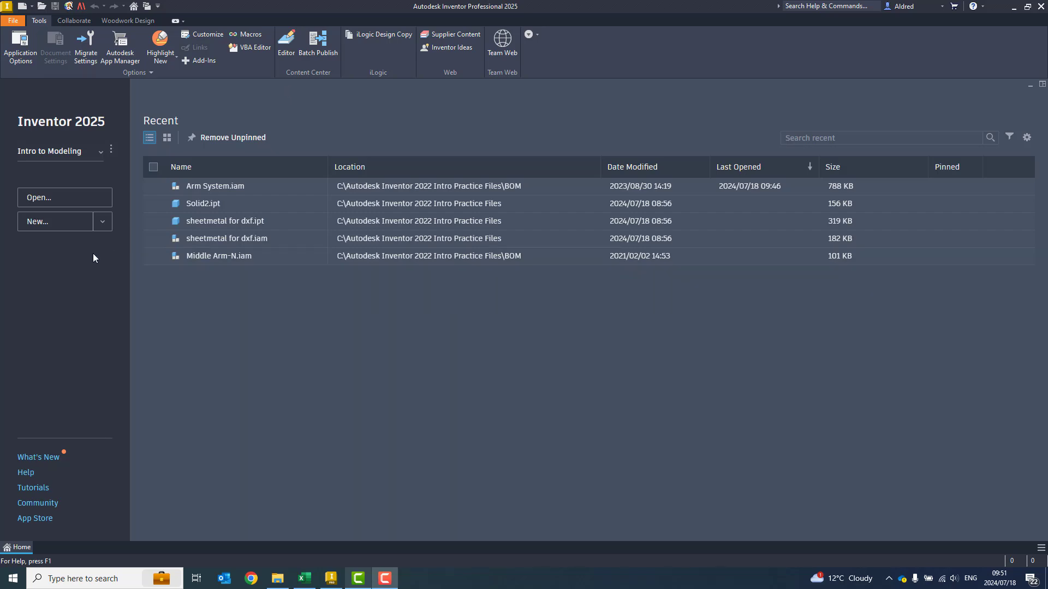
- Browse to the Revit model folder, show All Files and open Chapter 4.ifc
click(64, 197)
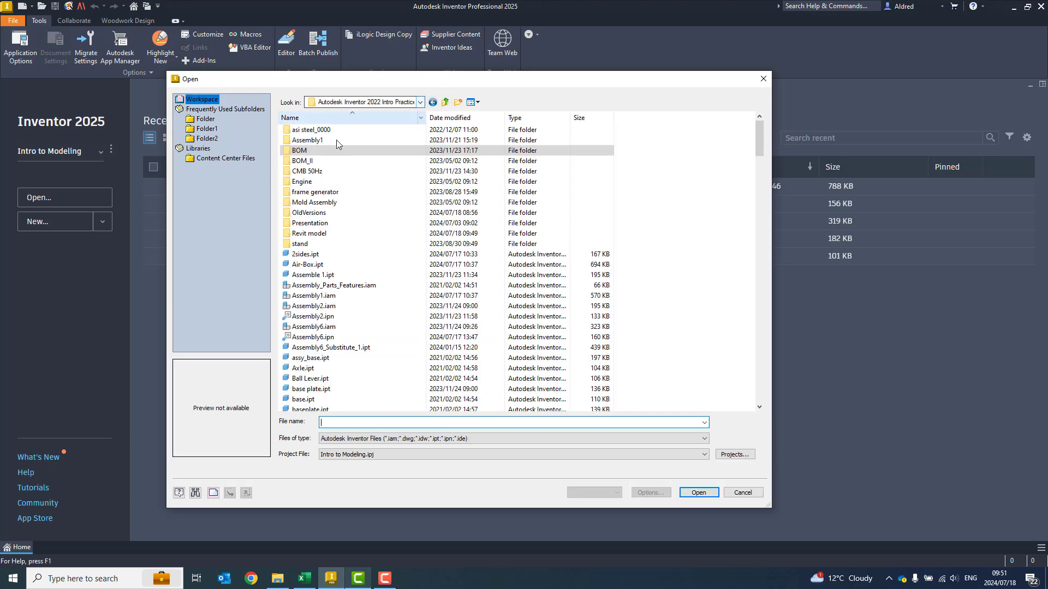
double_click(309, 233)
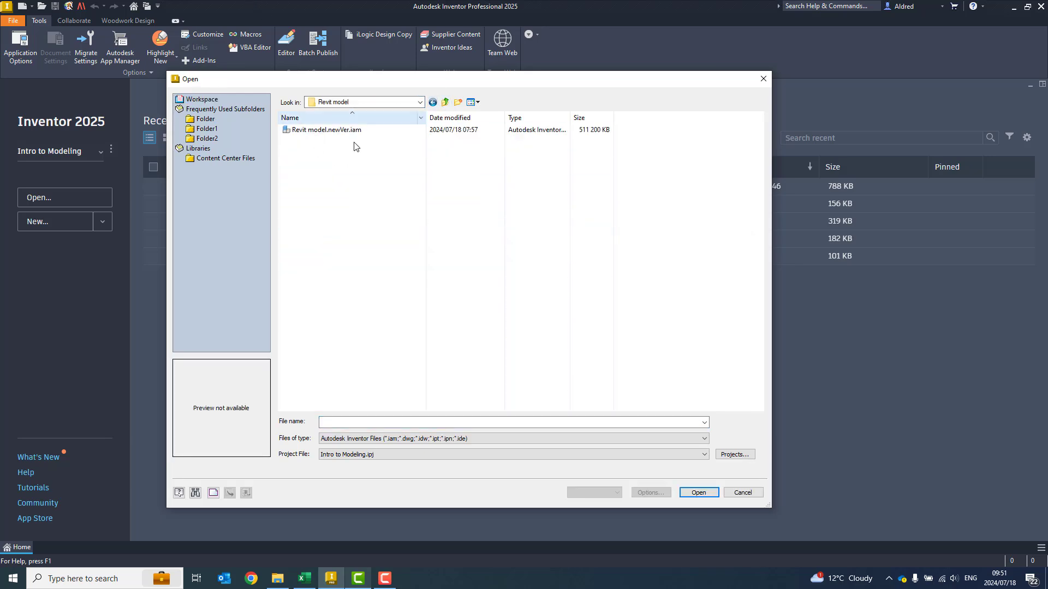
click(702, 439)
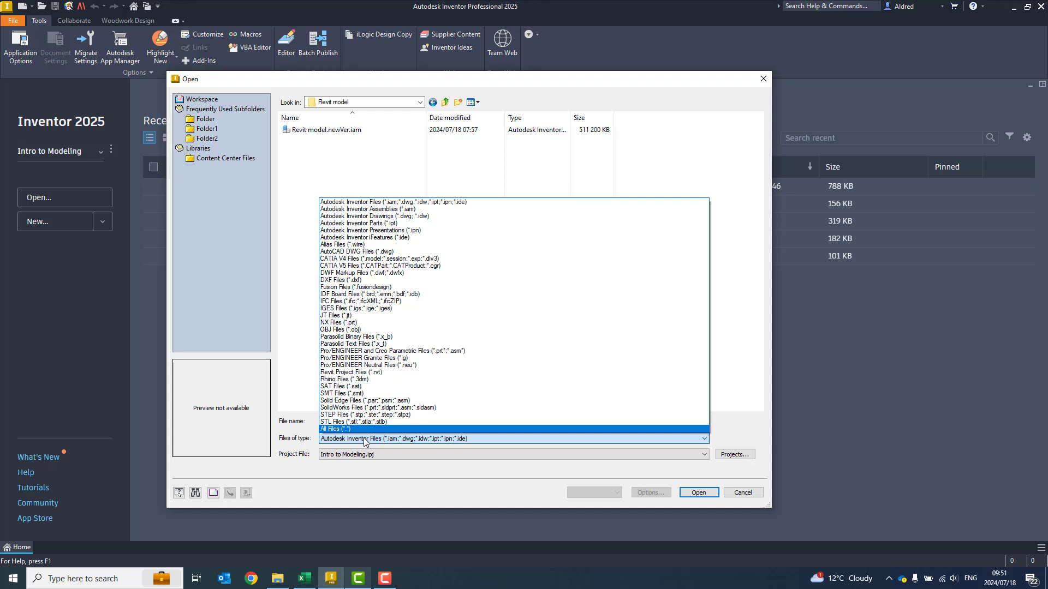
click(336, 428)
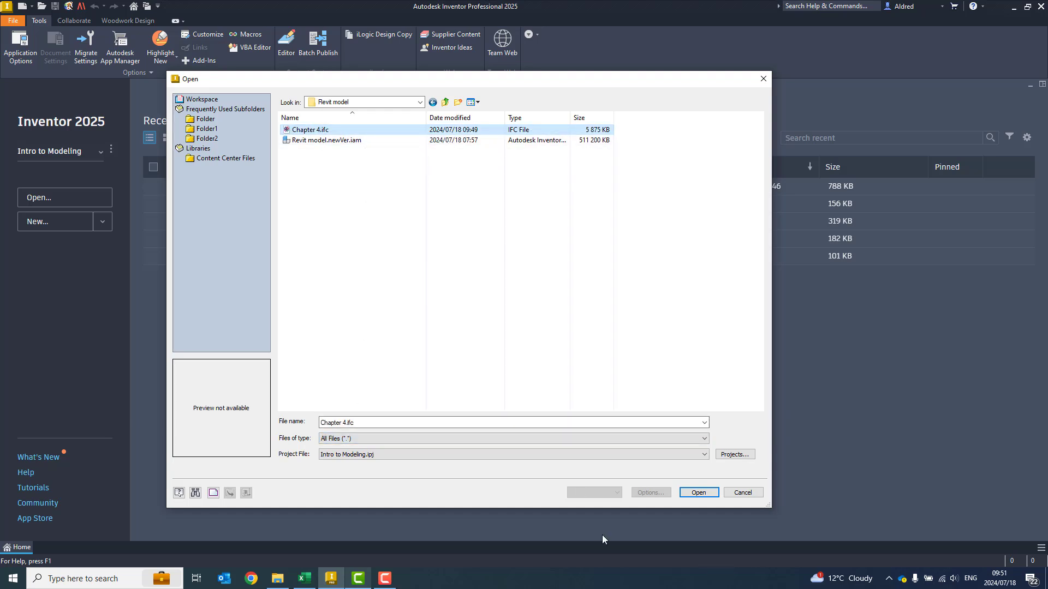
click(742, 492)
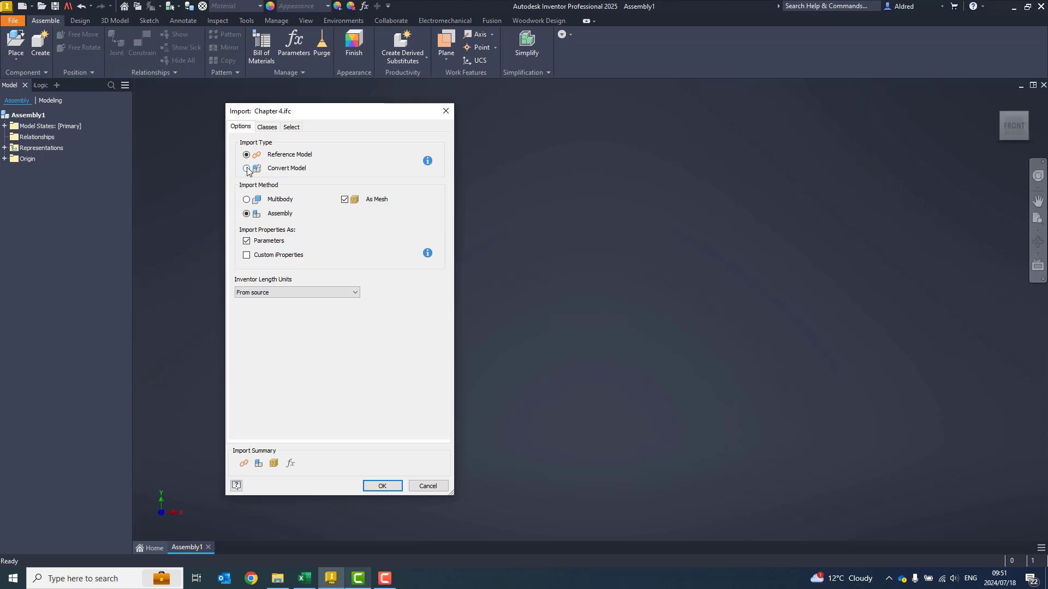
- Choose Convert Model and enter the file name suffix "- IFC"
click(248, 168)
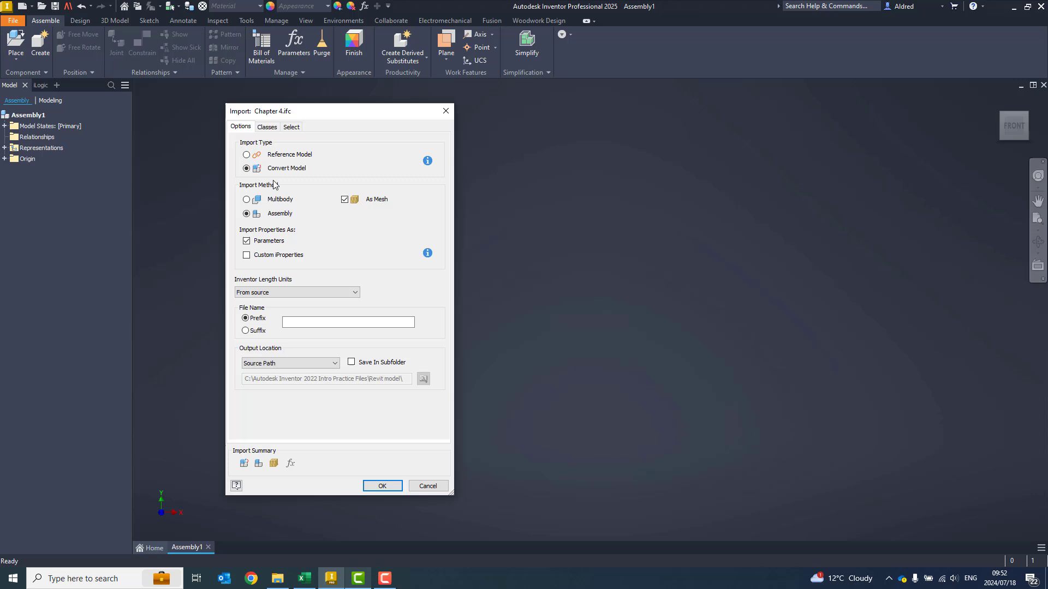
mouse_move(277, 223)
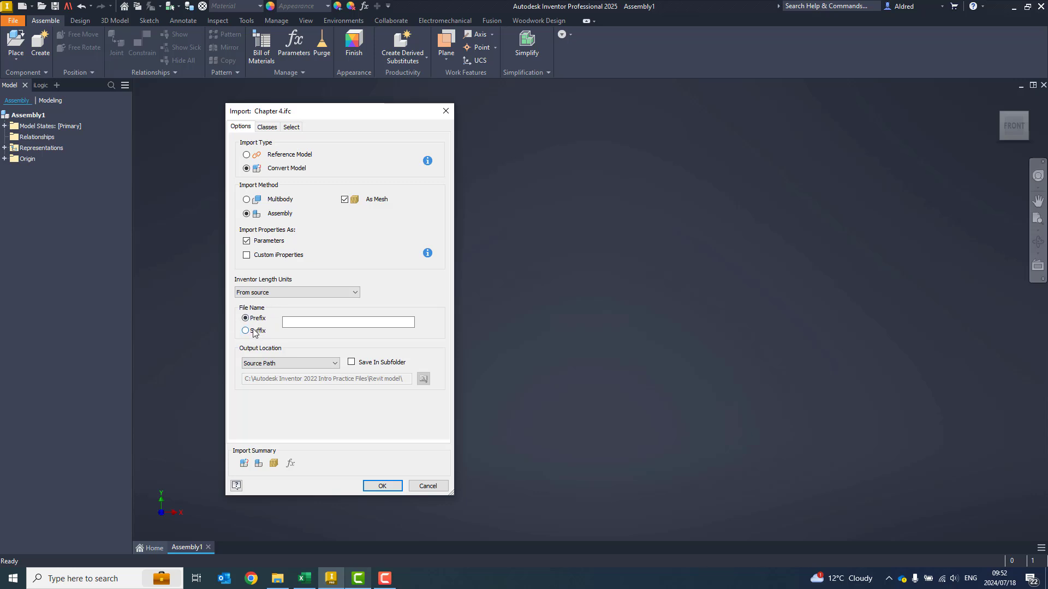
click(246, 318)
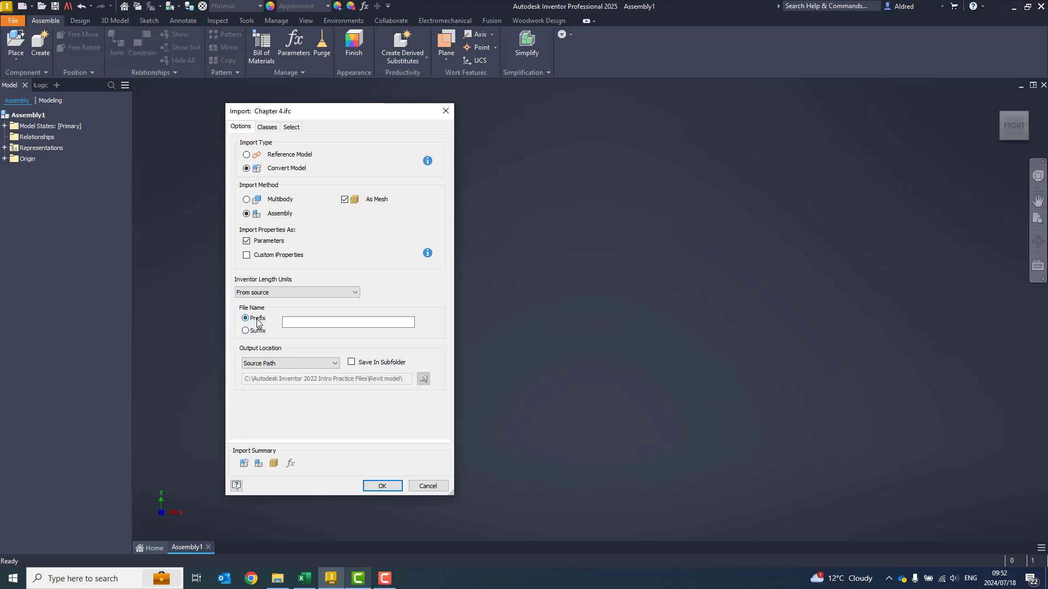
click(246, 330)
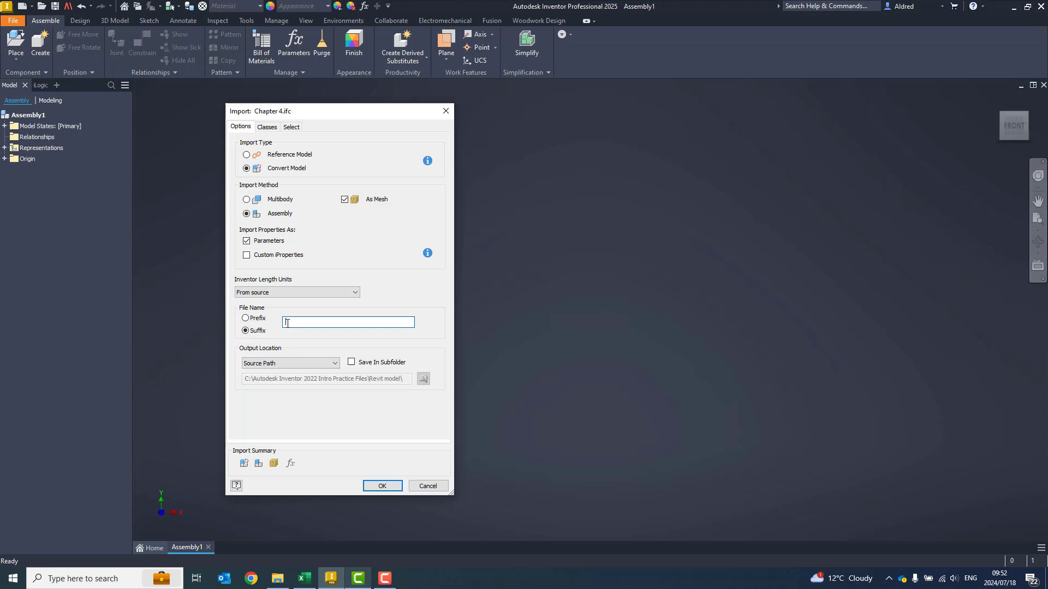
text(1)
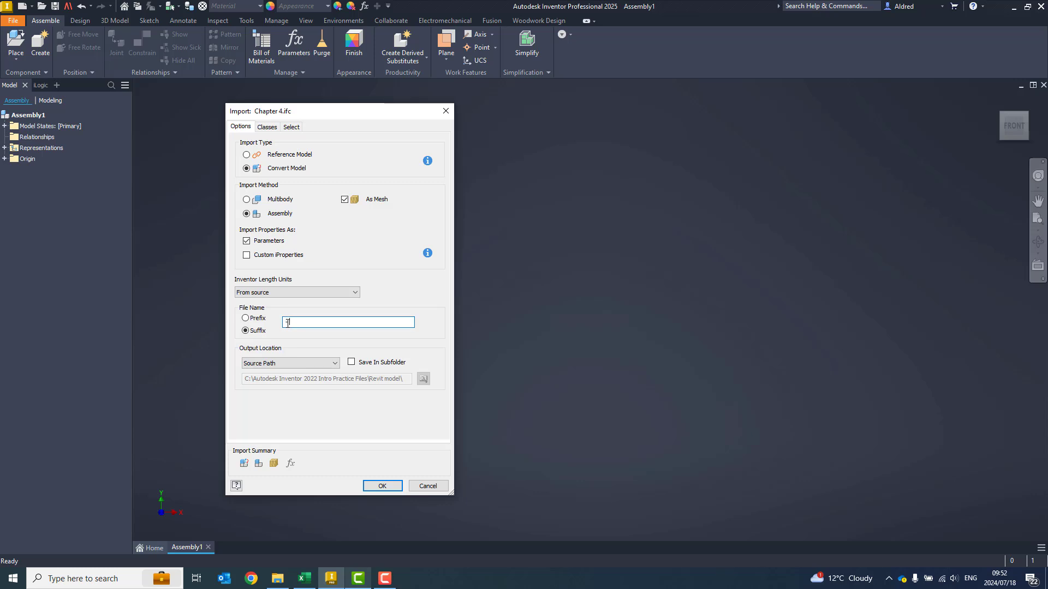
text(IFC)
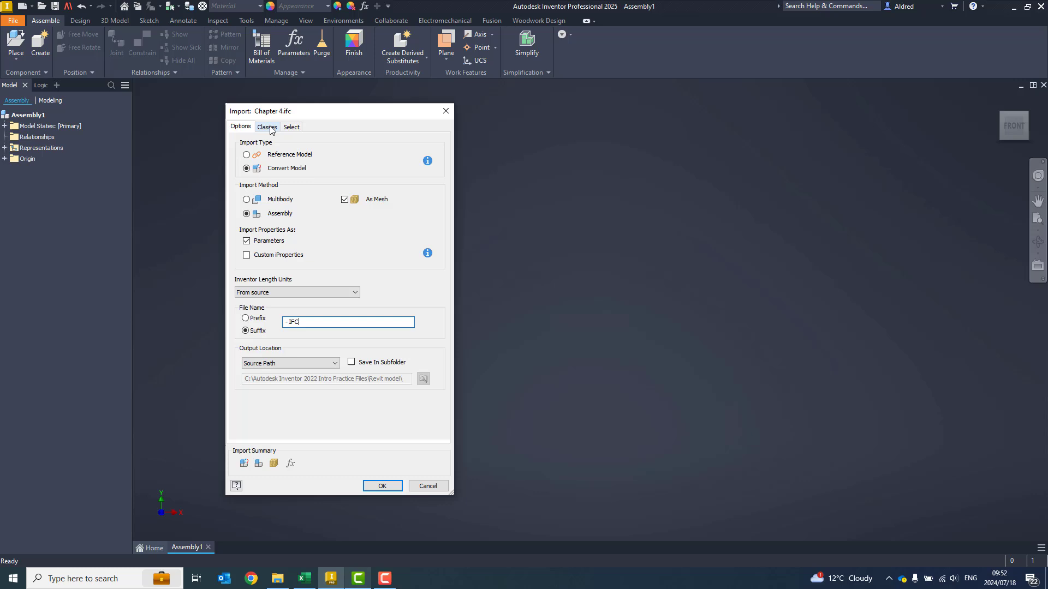
- Load the building model in the Classes filter and re-include all IFC classes
click(274, 127)
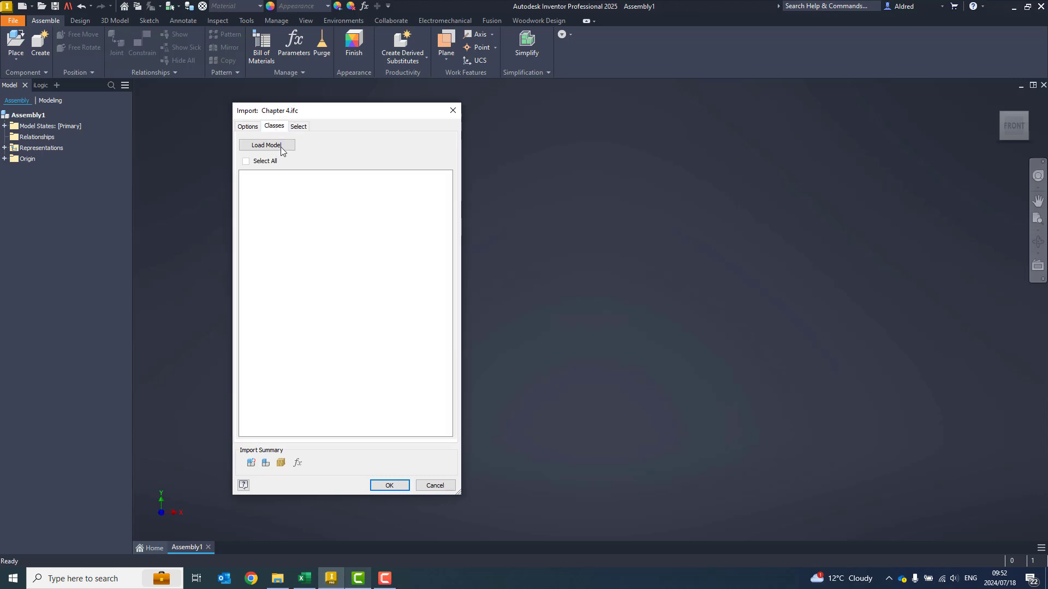
click(267, 145)
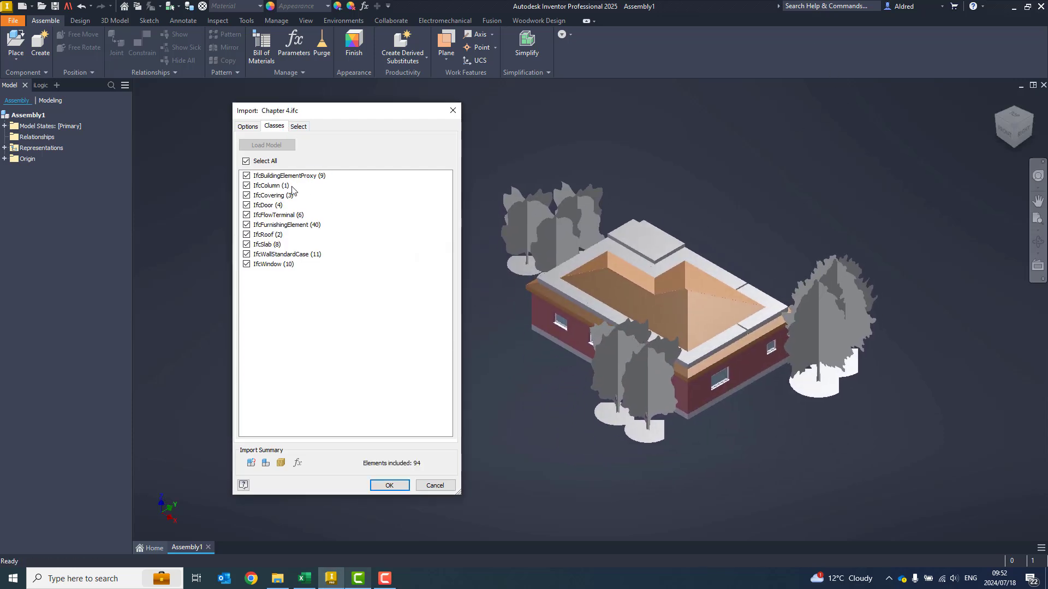
click(245, 161)
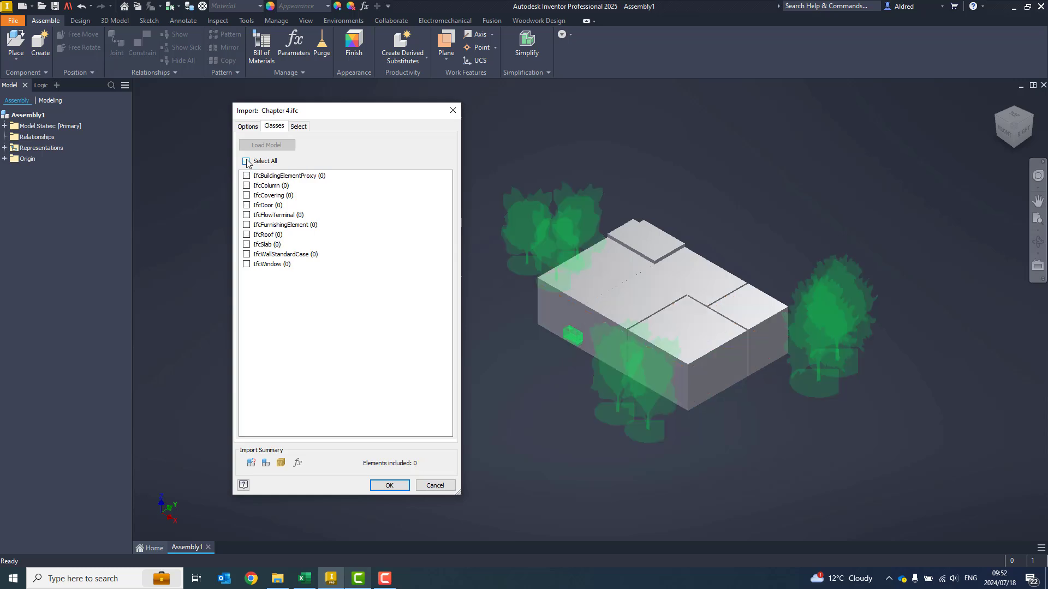
click(247, 162)
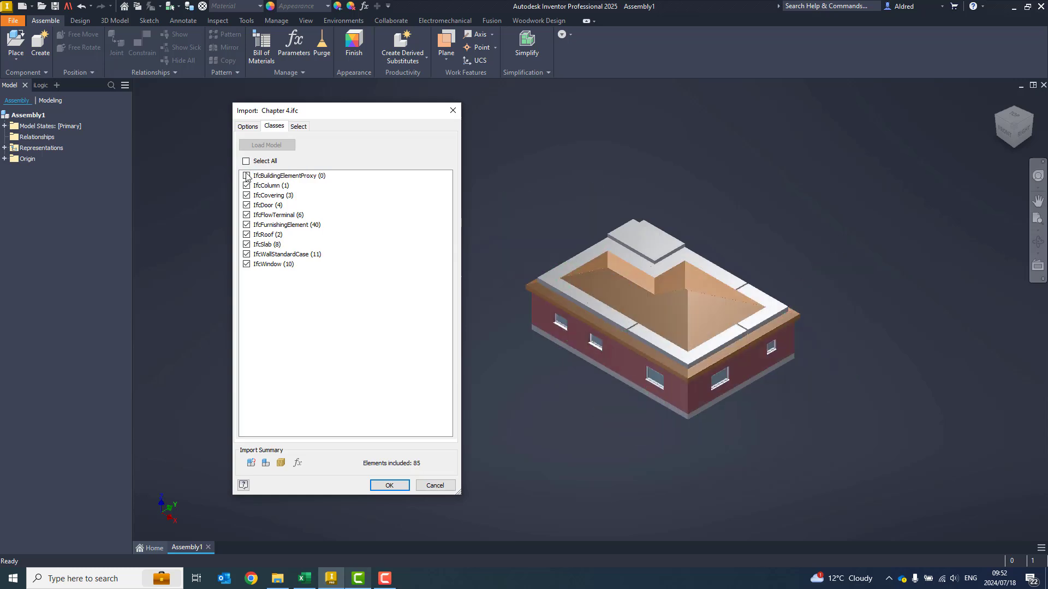
- Keep IfcColumn included but exclude IfcBuildingElementProxy, leaving 85 elements
click(246, 176)
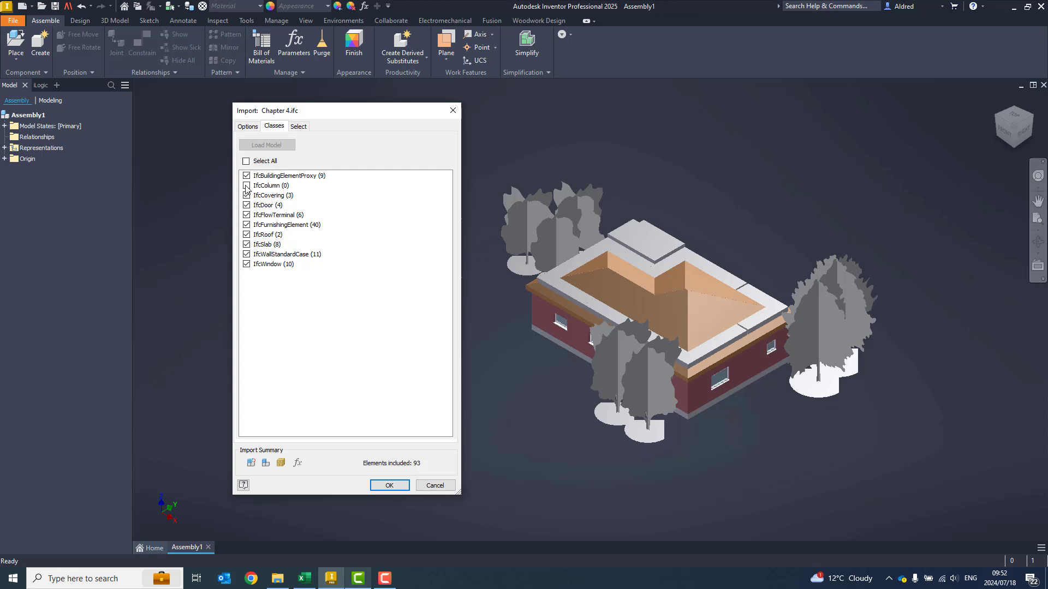
click(247, 205)
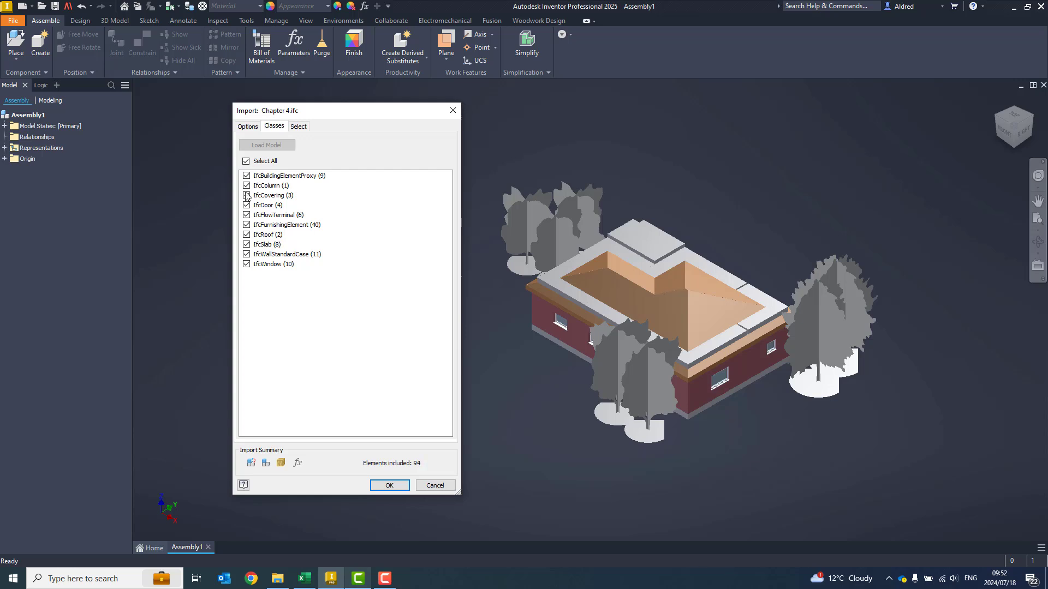
click(247, 175)
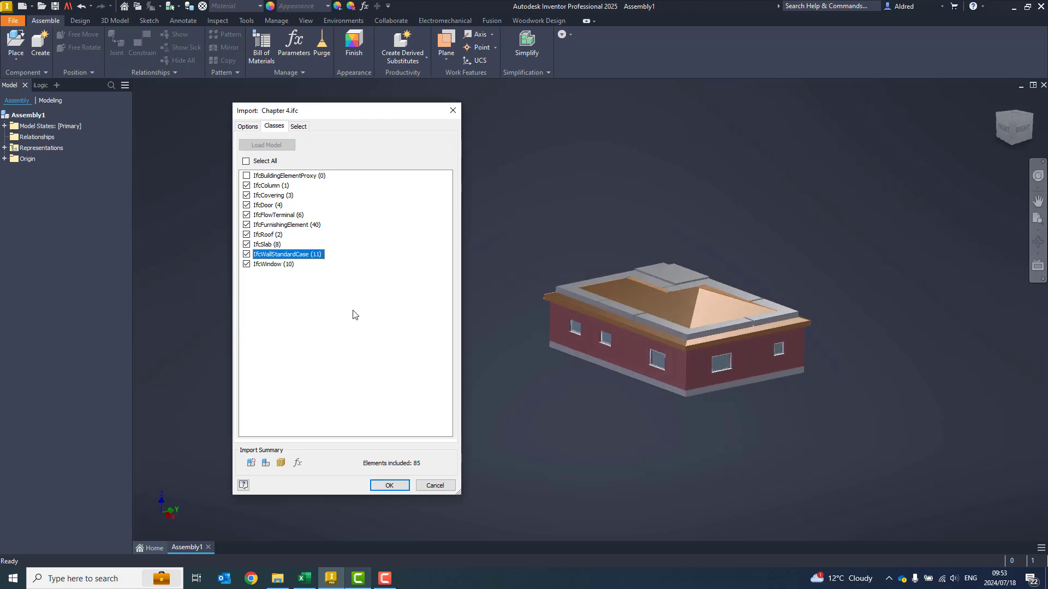
- Expand the Select tree through IfcSite, IfcBuilding and IfcBuildingStorey to Base of Roof
click(298, 127)
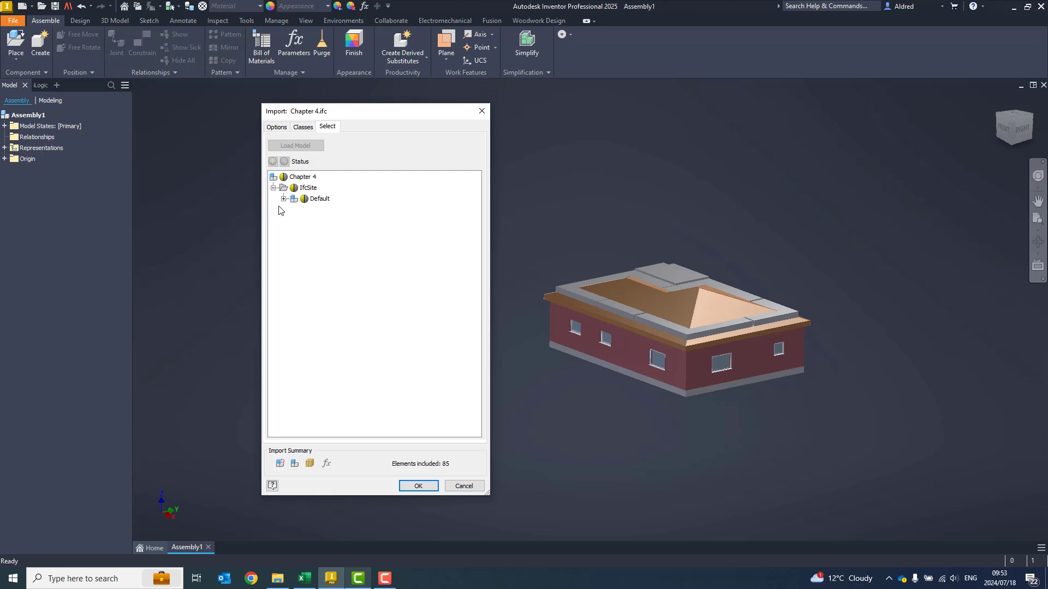
click(284, 199)
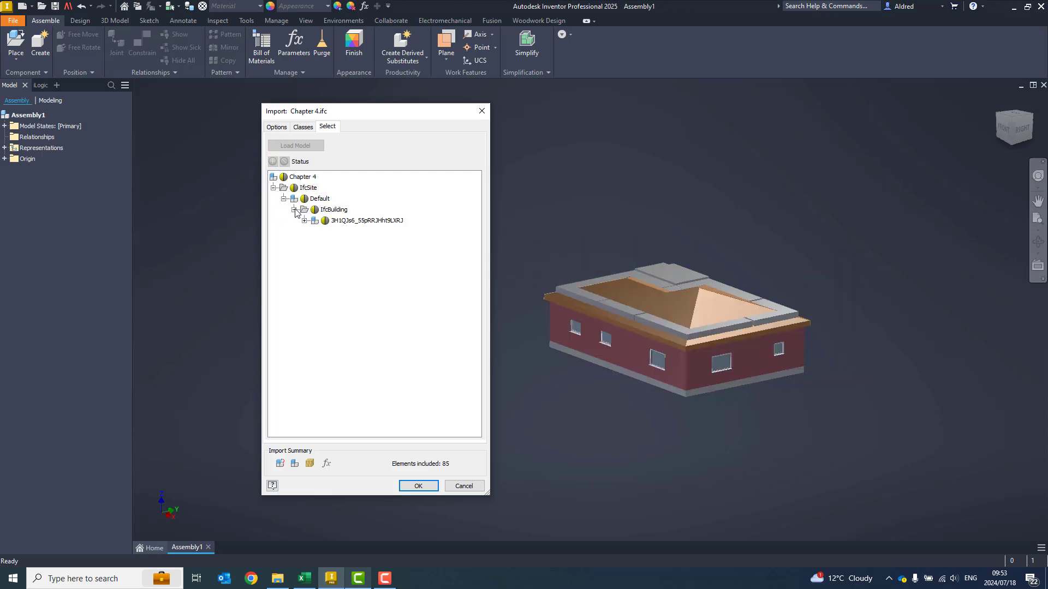
click(304, 219)
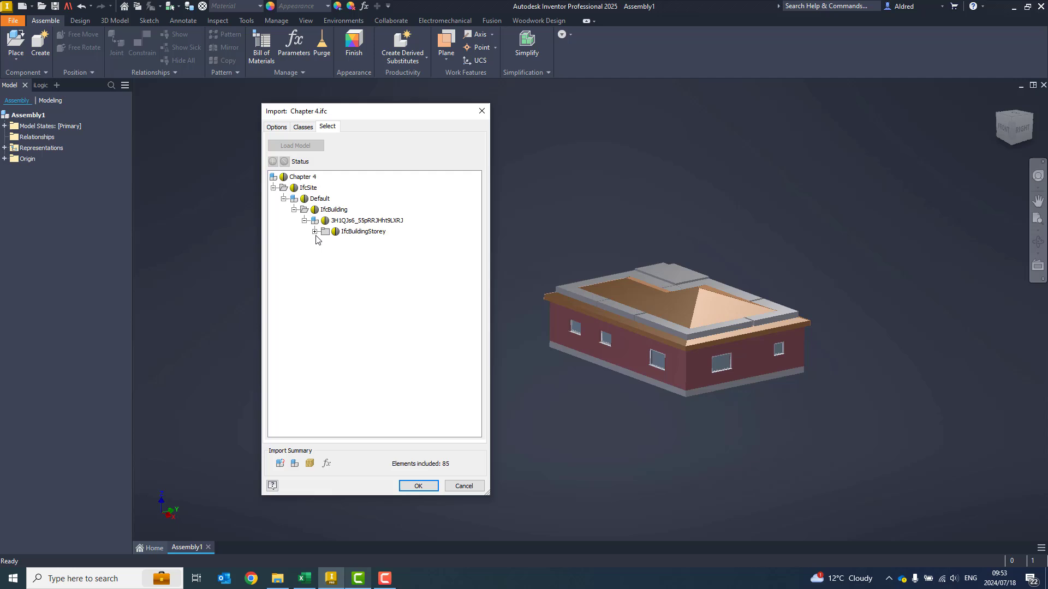
click(324, 232)
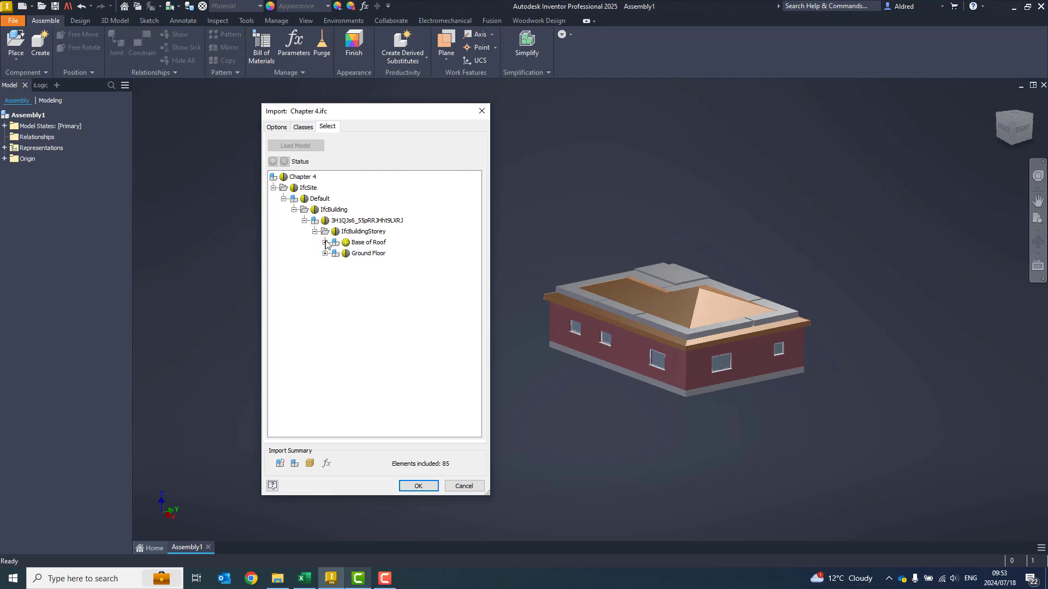
click(333, 210)
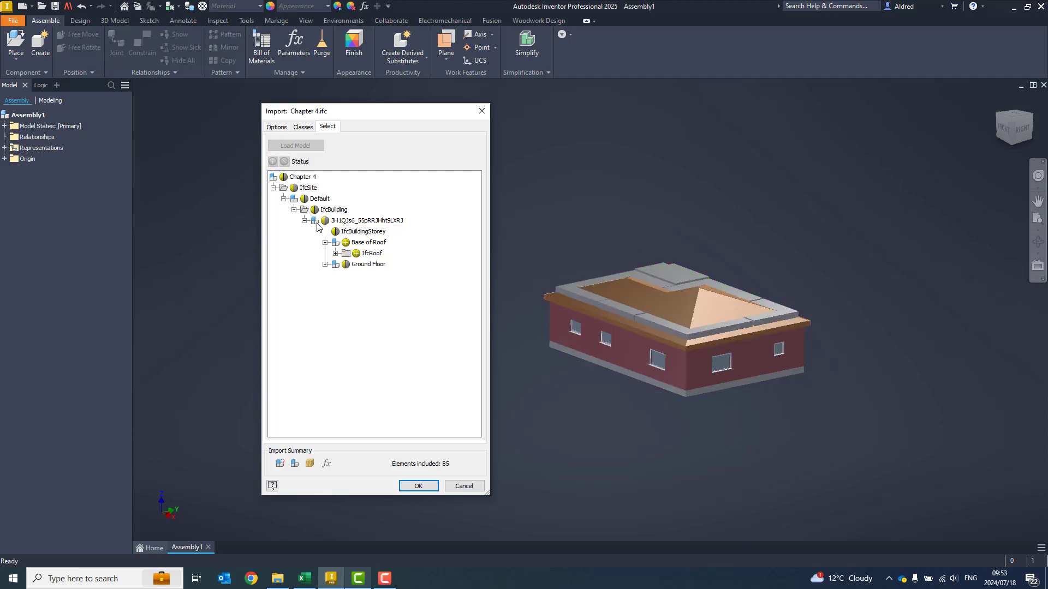
- Expand IfcRoof to its Basic Roof IfcSlab elements and preview the roof on the model
click(336, 252)
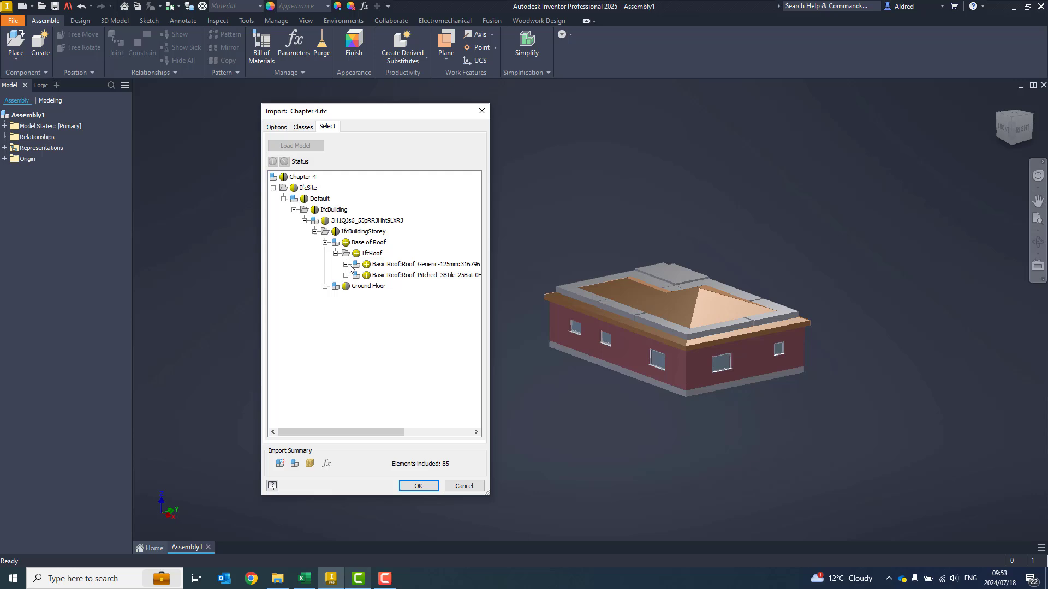
click(355, 264)
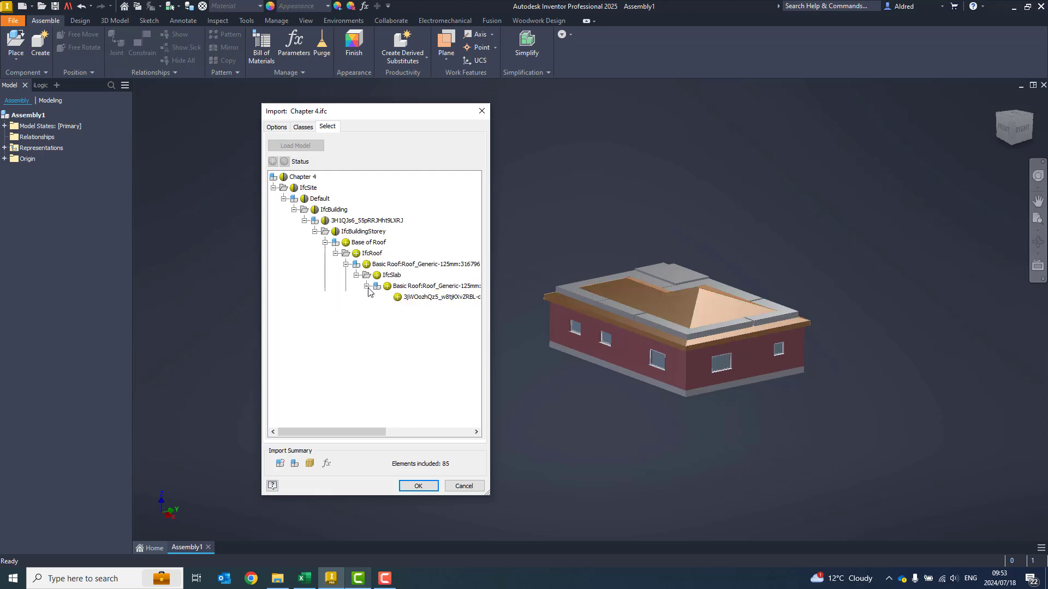
double_click(362, 231)
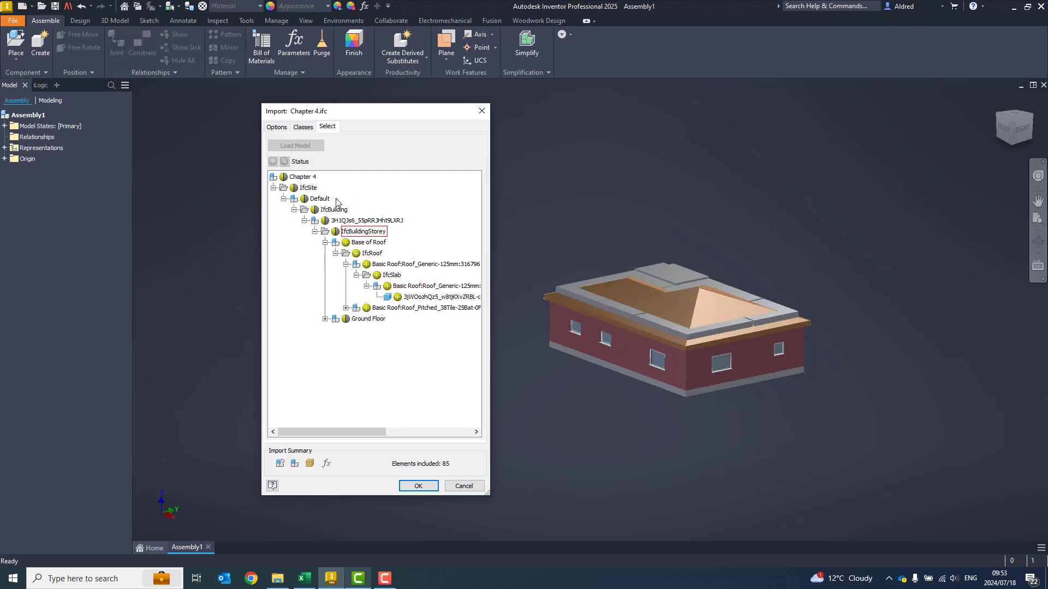
click(372, 252)
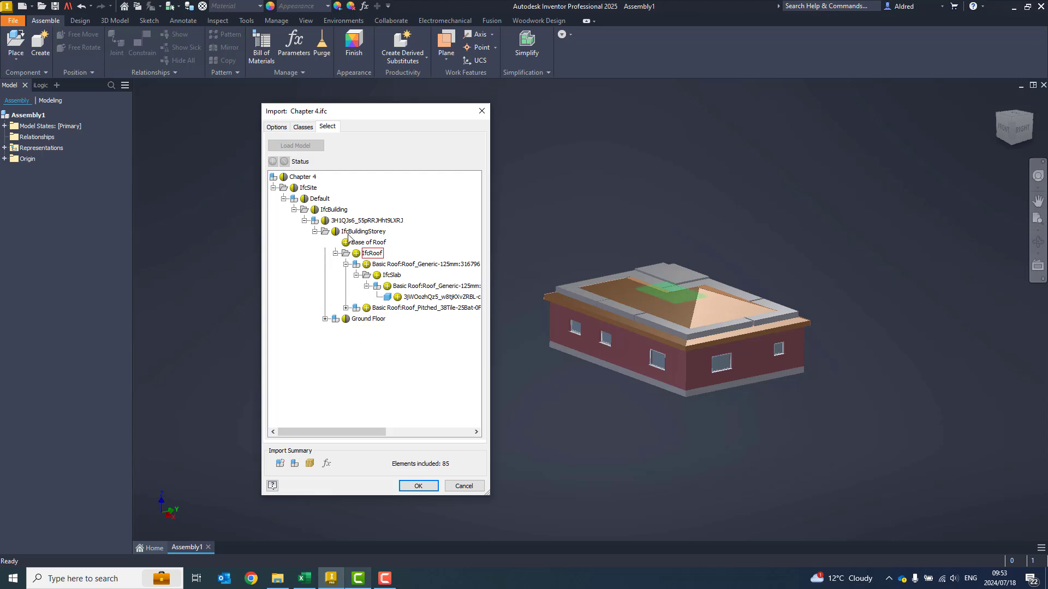
click(367, 221)
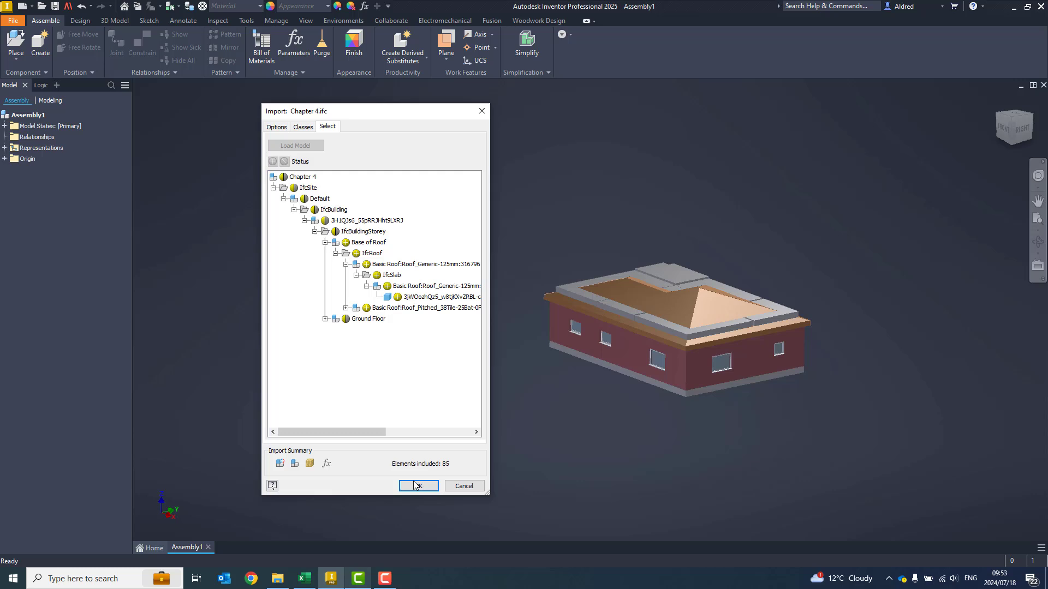
- Import the building as the Chapter 4- IFC assembly and orbit it to inspect
click(417, 485)
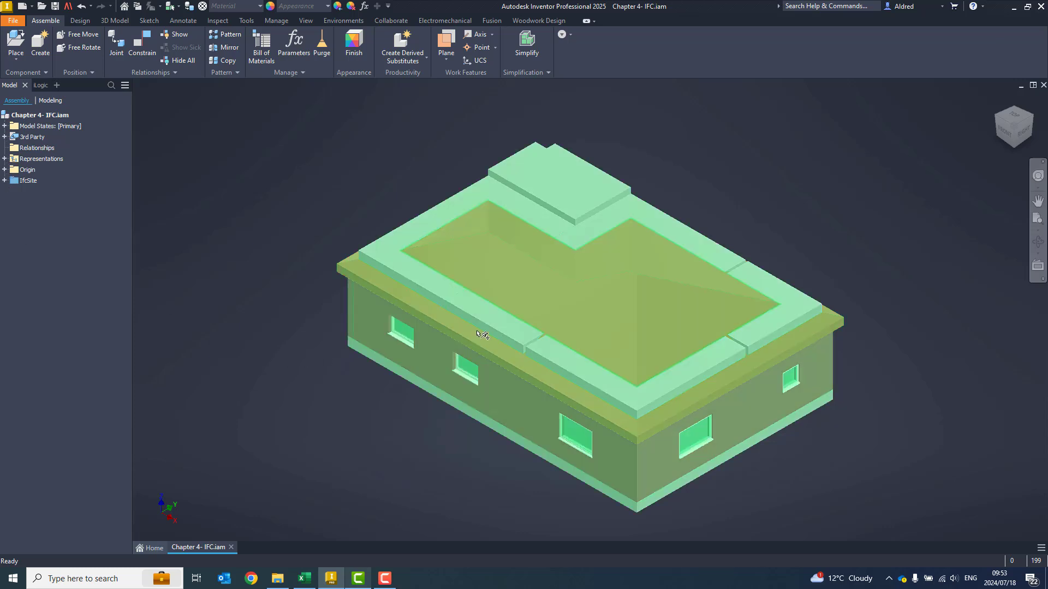
drag(481, 334, 472, 312)
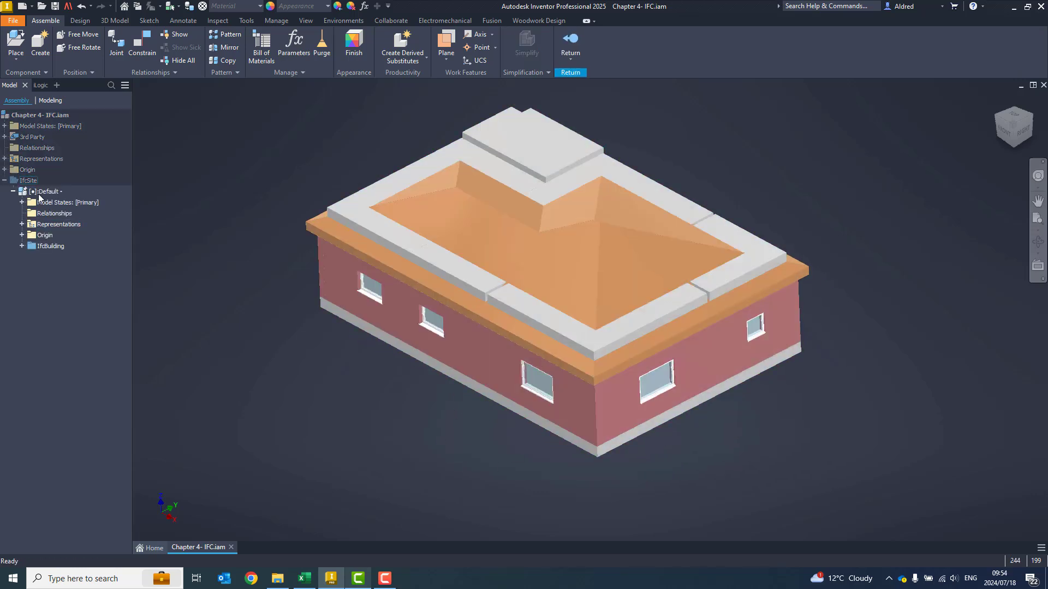
drag(554, 267, 602, 375)
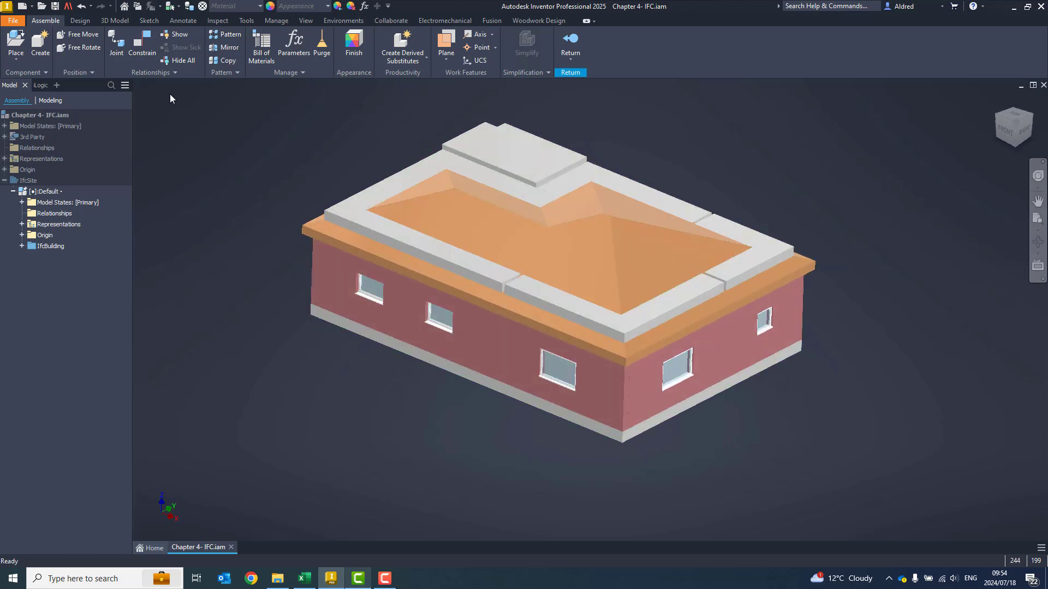
- Start Half Section View from the View tools and expand the Origin planes and axes
click(306, 19)
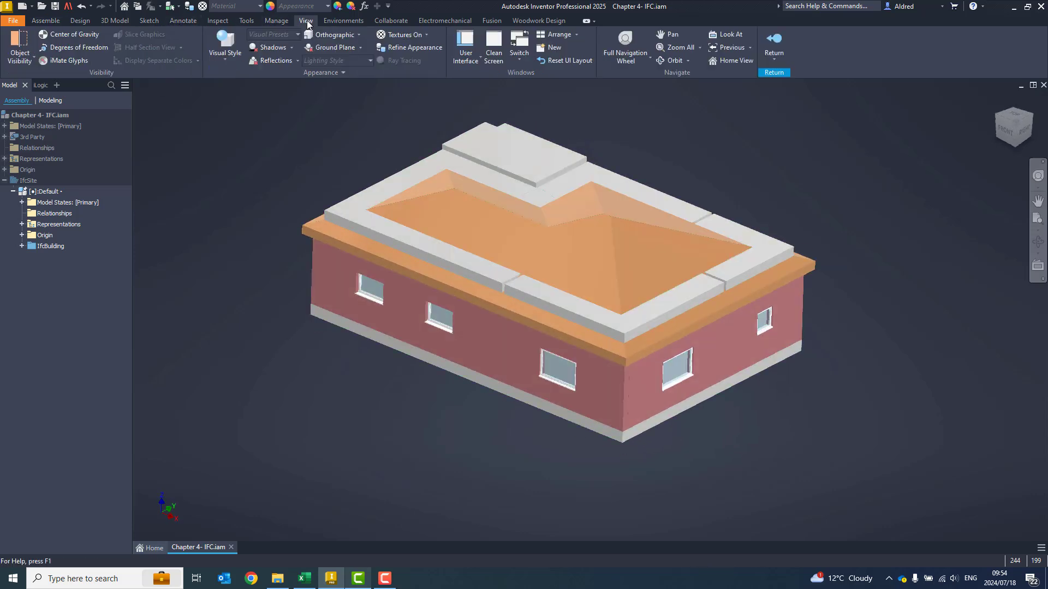
click(146, 46)
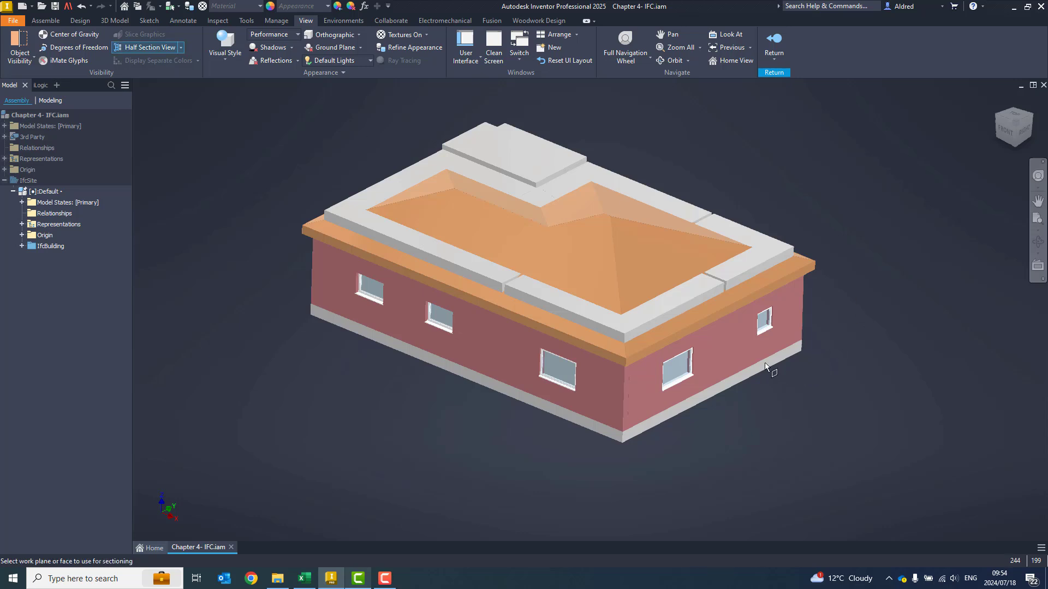
mouse_move(722, 364)
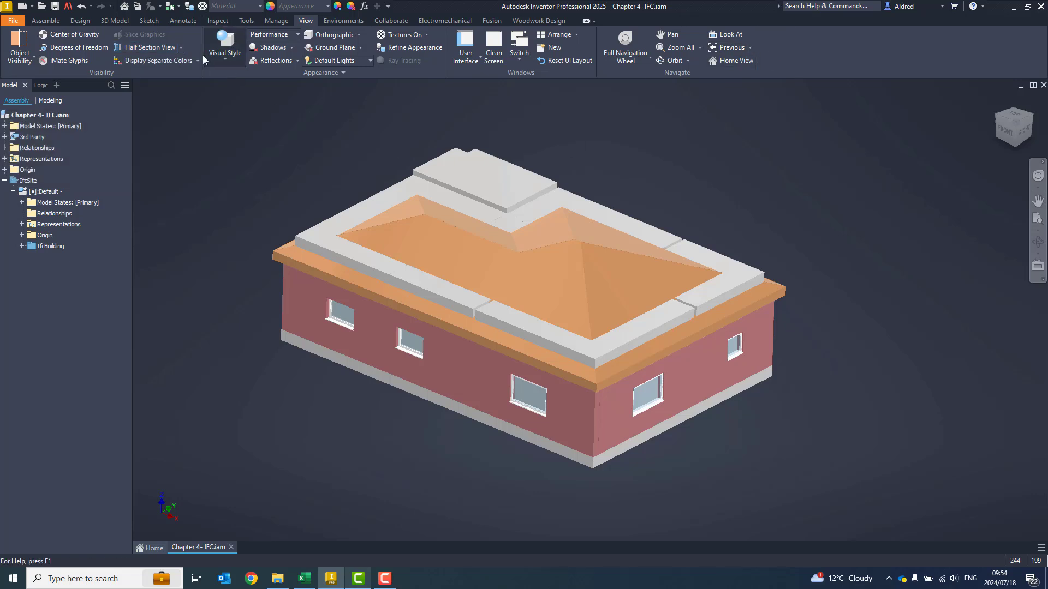
click(146, 47)
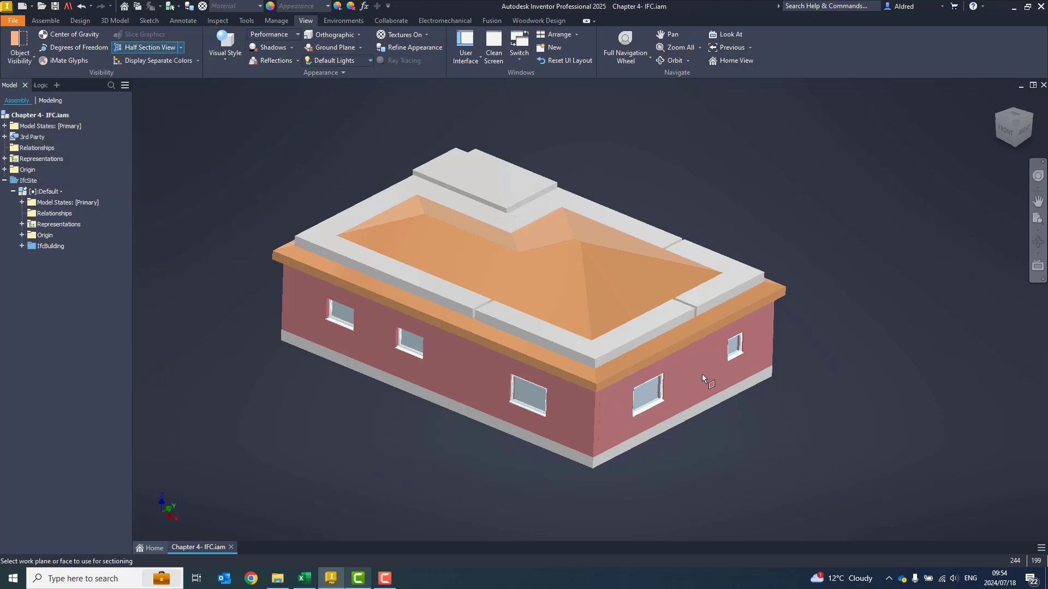
mouse_move(158, 170)
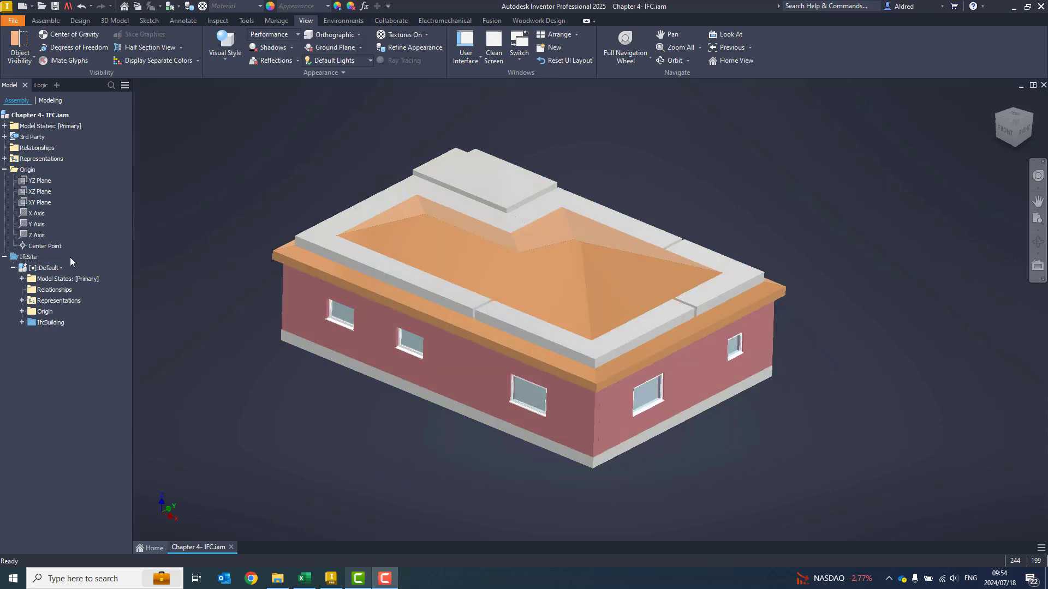
click(151, 47)
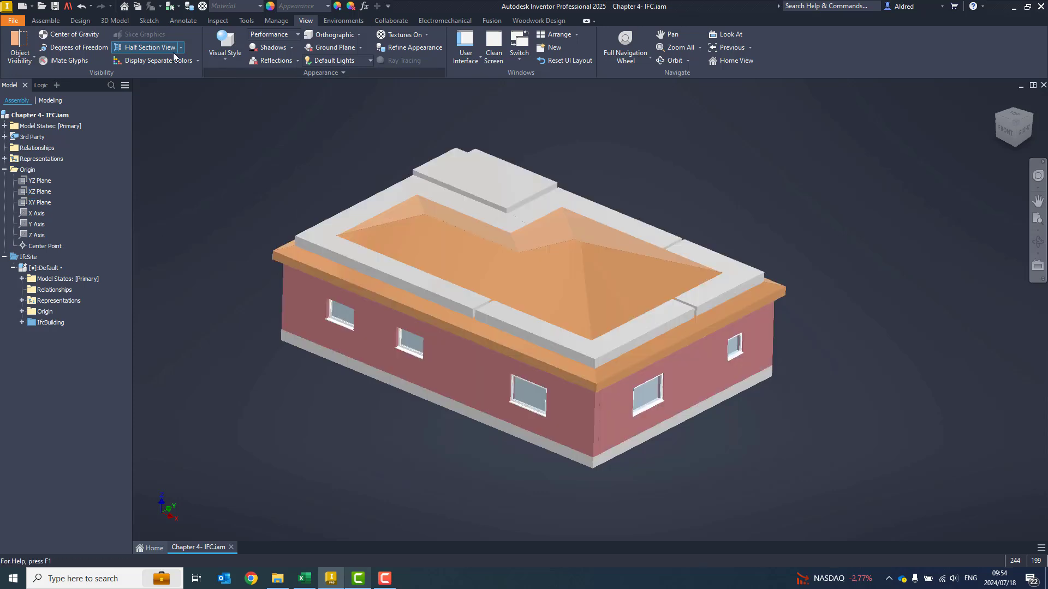
- Attempt a half section through a building face, leaving the building unsectioned
click(39, 192)
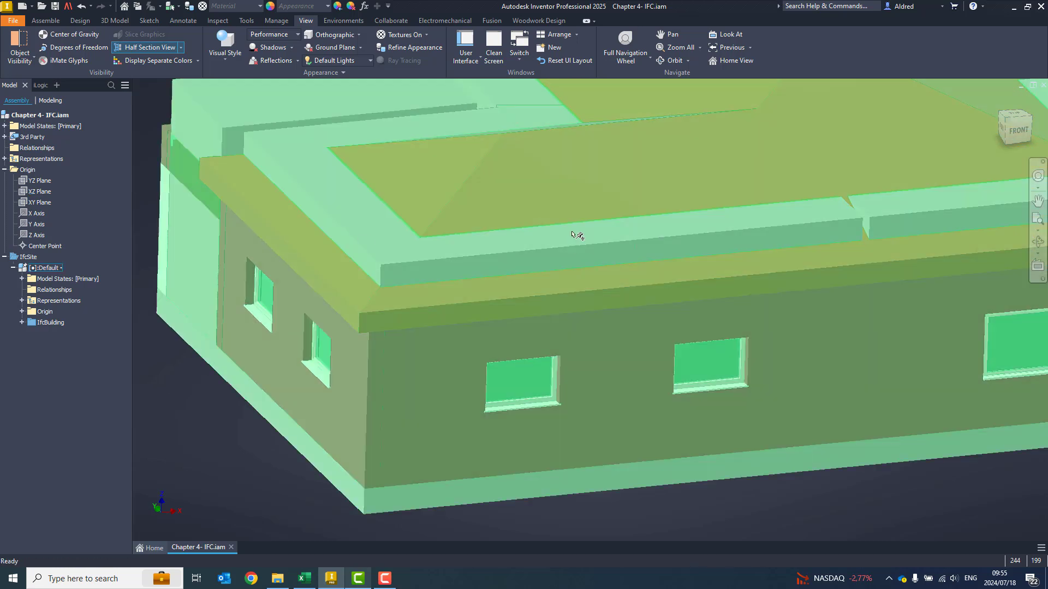
click(146, 47)
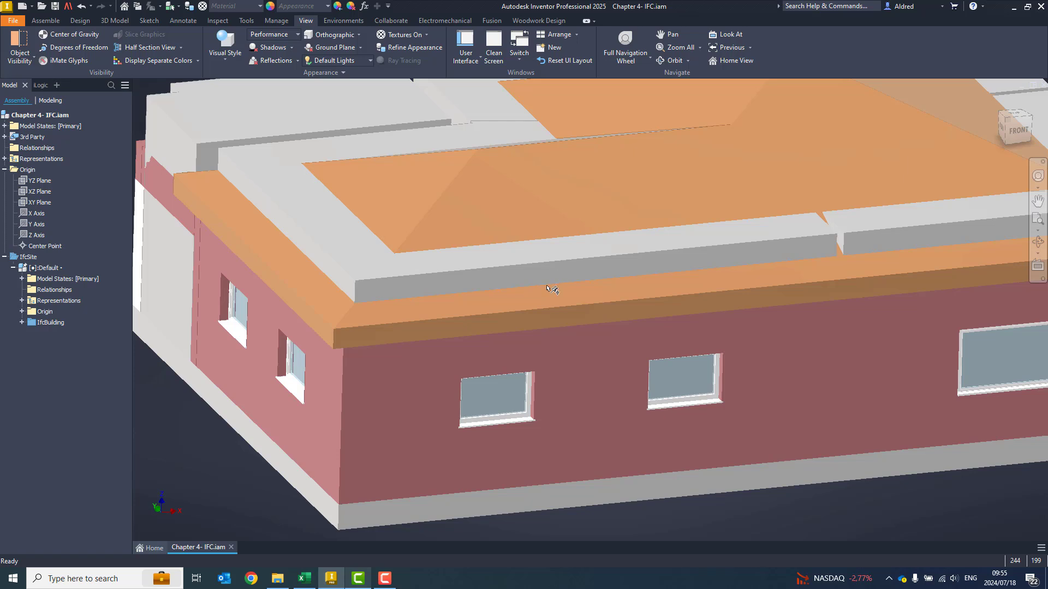
mouse_move(486, 242)
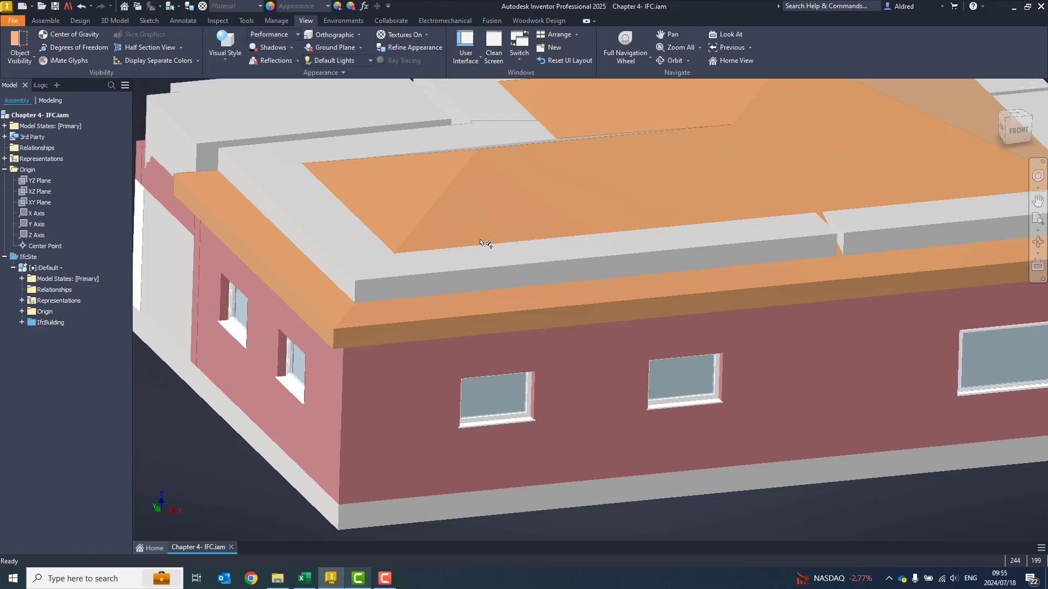
mouse_move(482, 251)
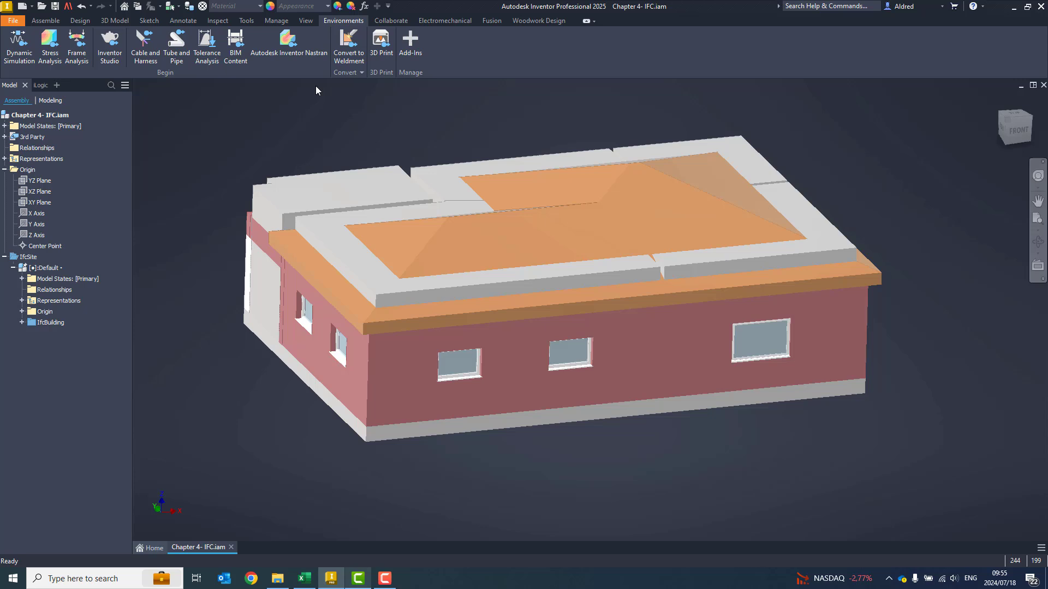
- Enter the BIM Content environment and start Export Building Components
click(235, 47)
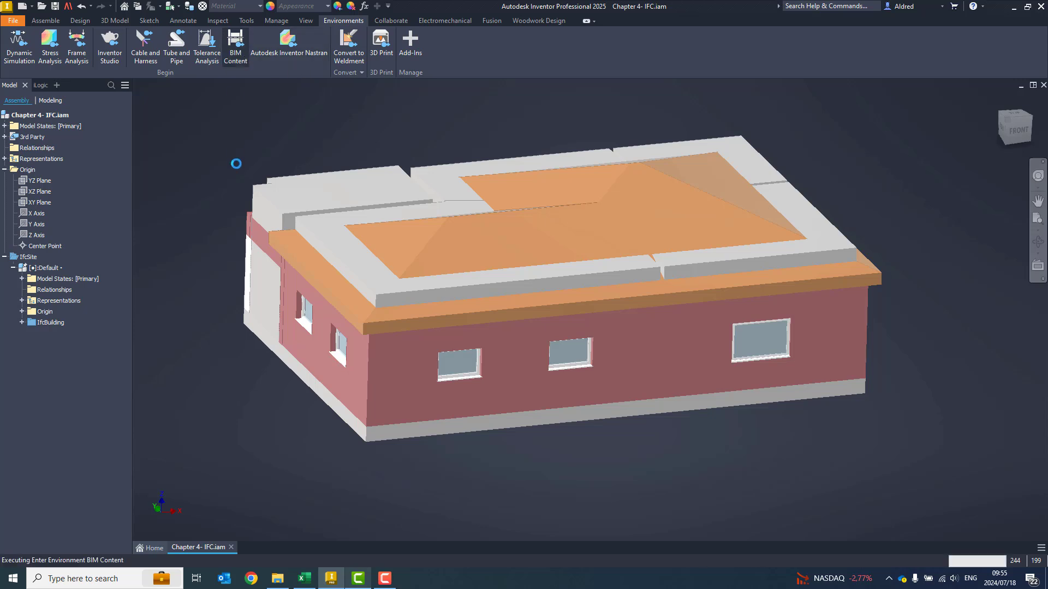
click(235, 48)
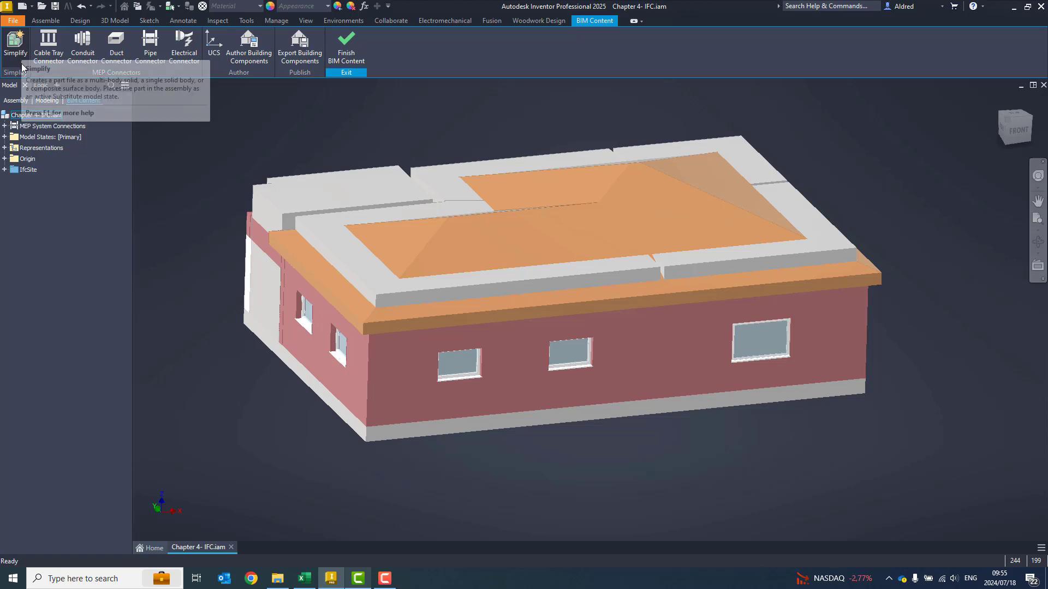
click(299, 51)
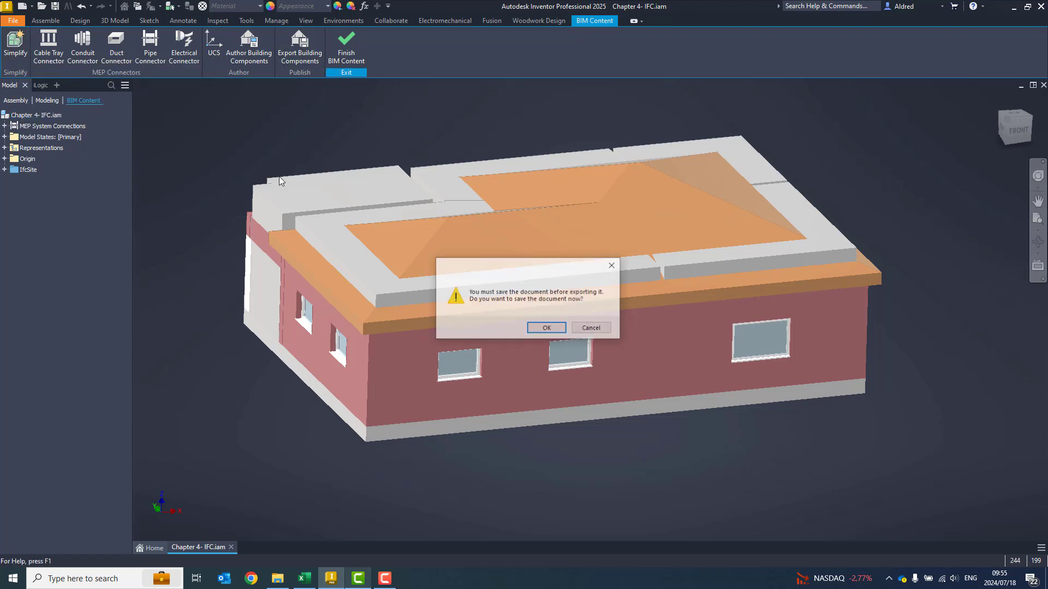
- Save Chapter 4- IFC.iam and all its dependent files before exporting
click(545, 328)
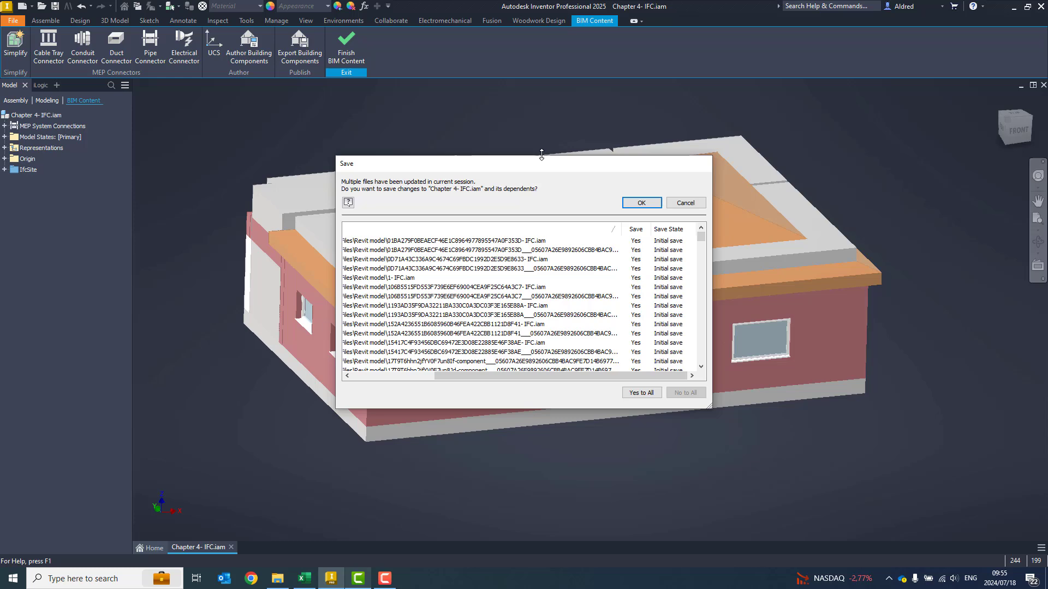
click(639, 203)
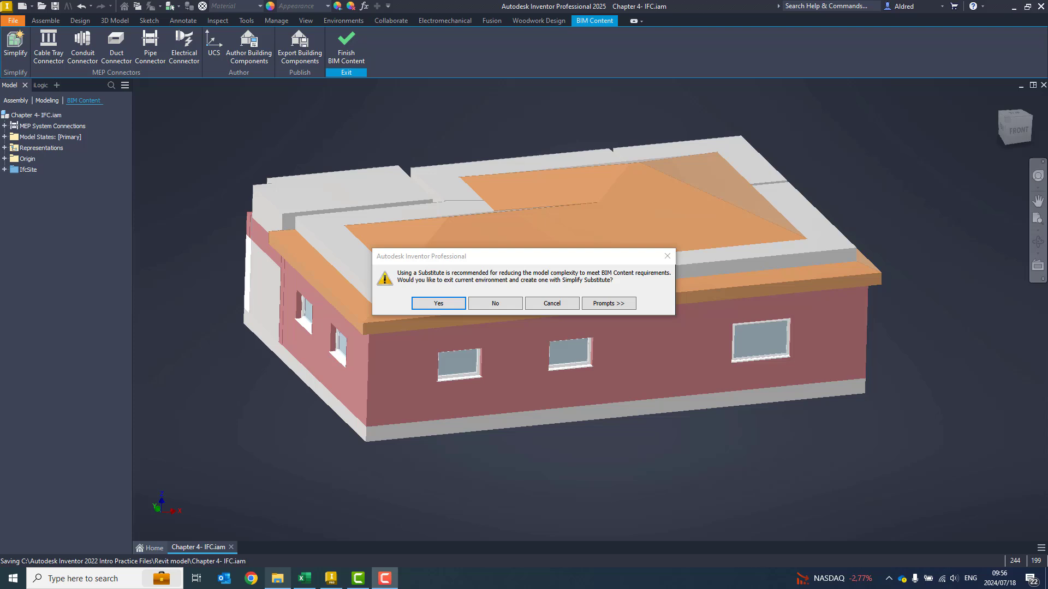
mouse_move(670, 370)
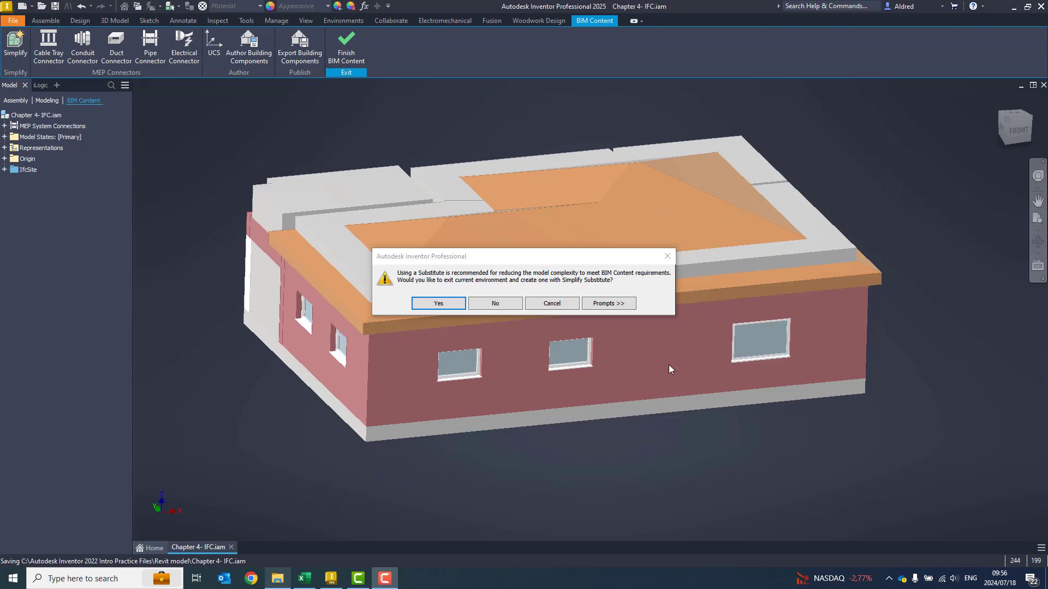
mouse_move(924, 171)
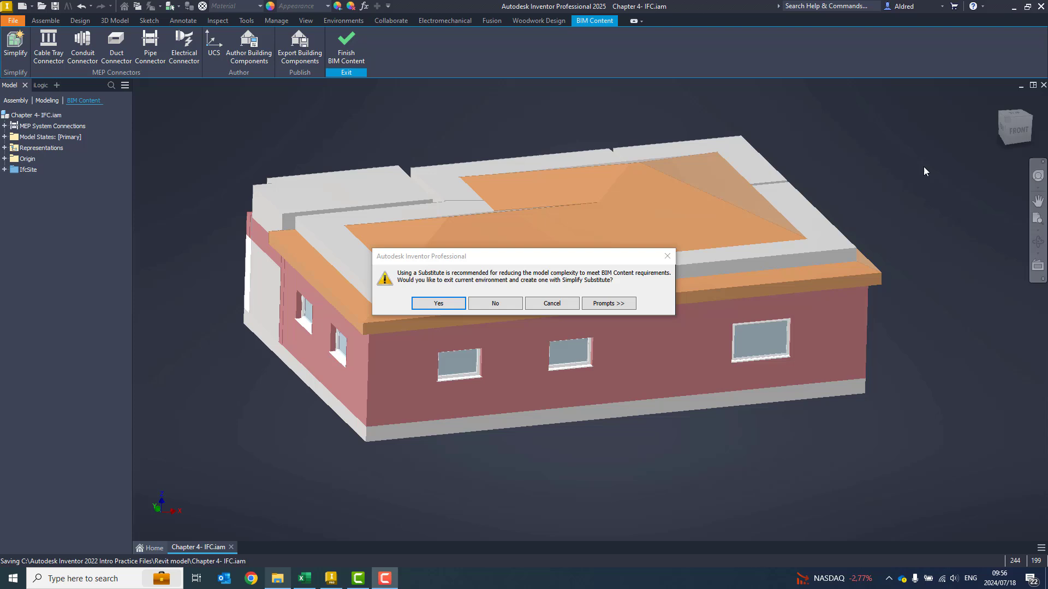
mouse_move(833, 207)
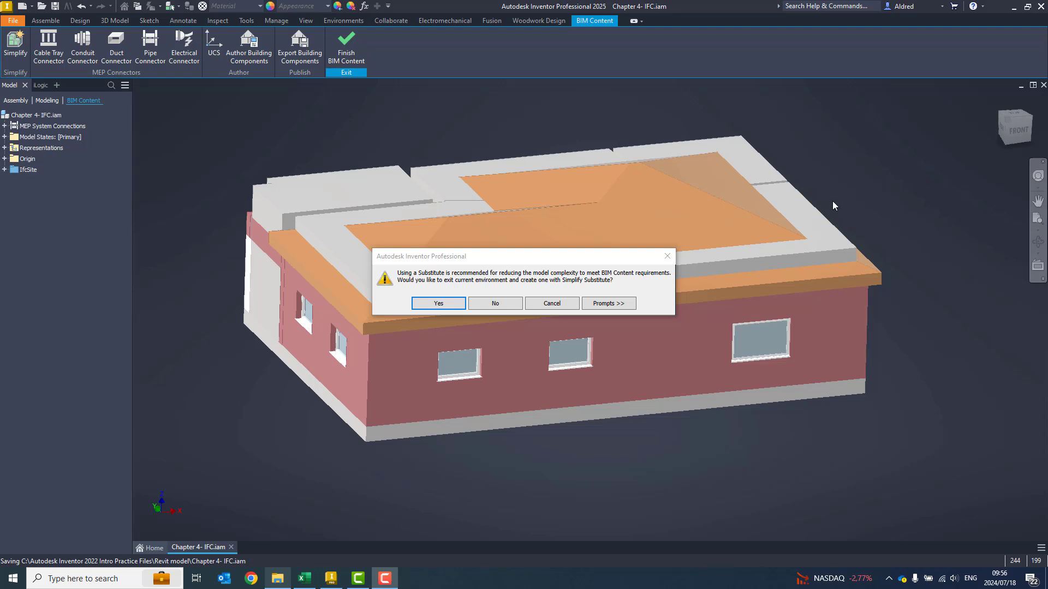
mouse_move(623, 201)
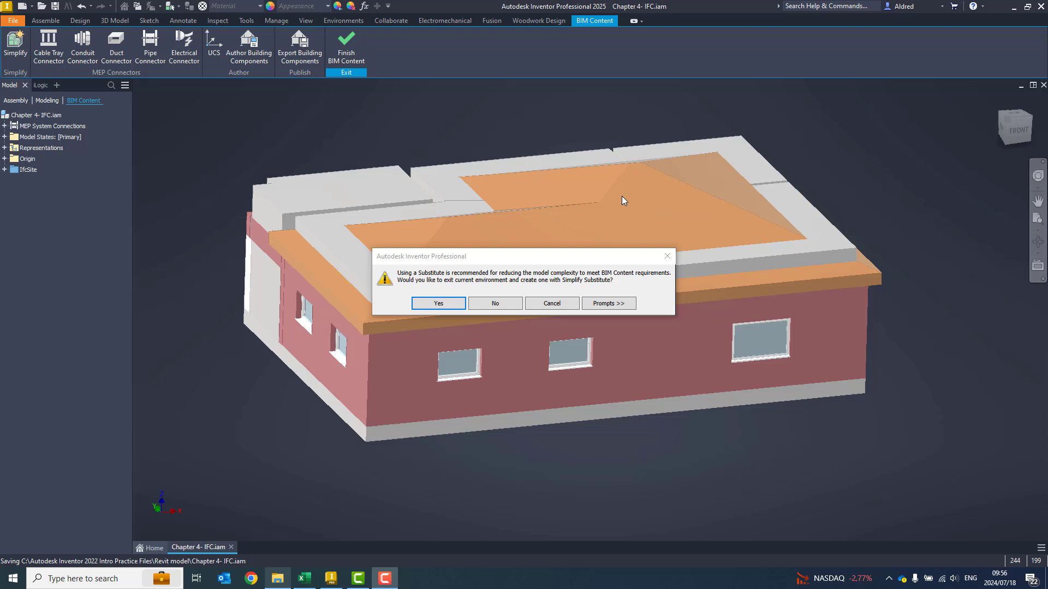
mouse_move(371, 283)
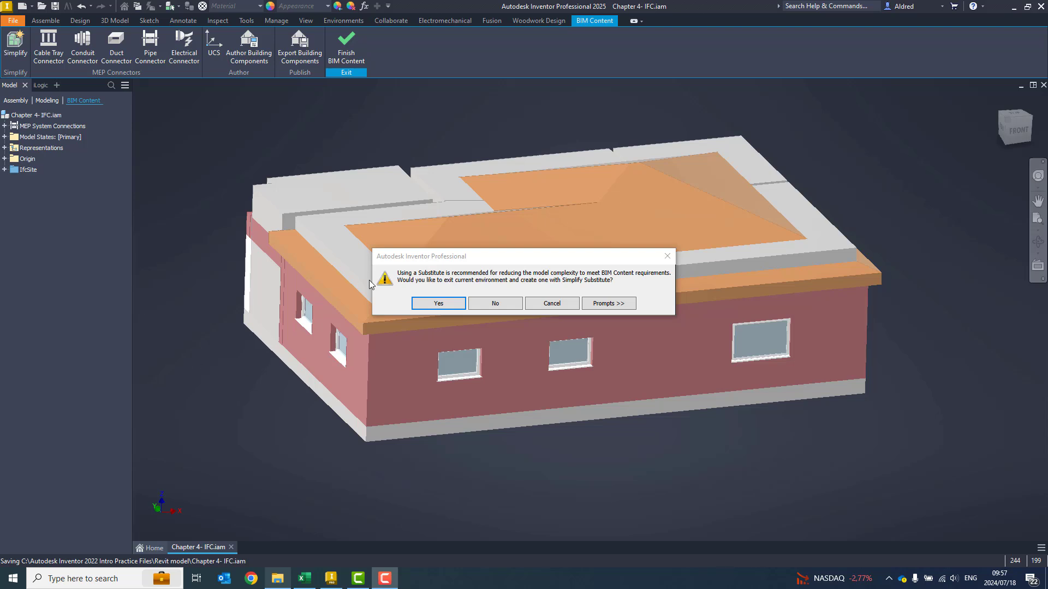
mouse_move(554, 244)
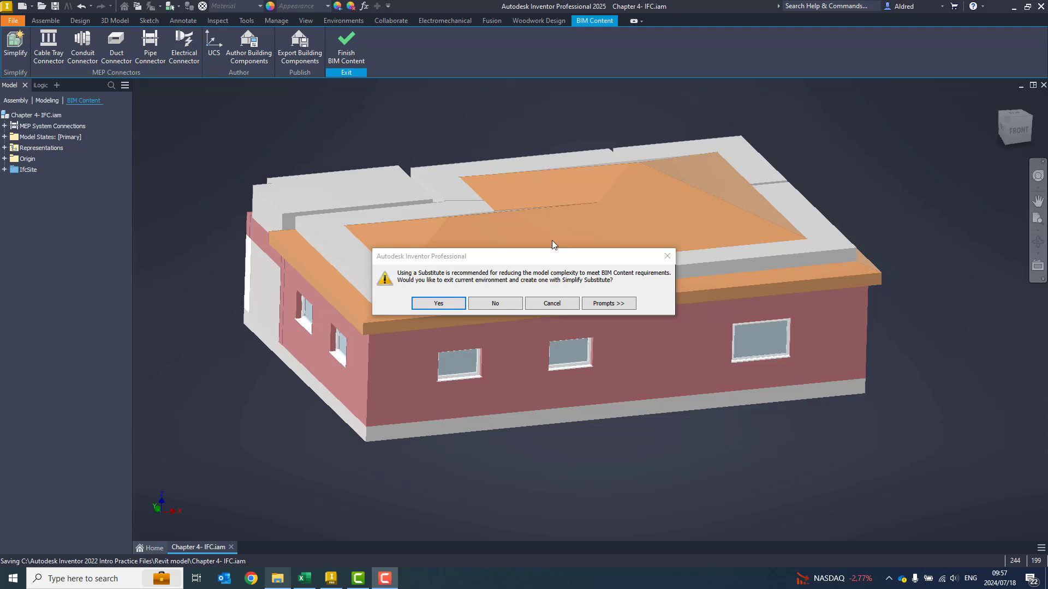
mouse_move(496, 303)
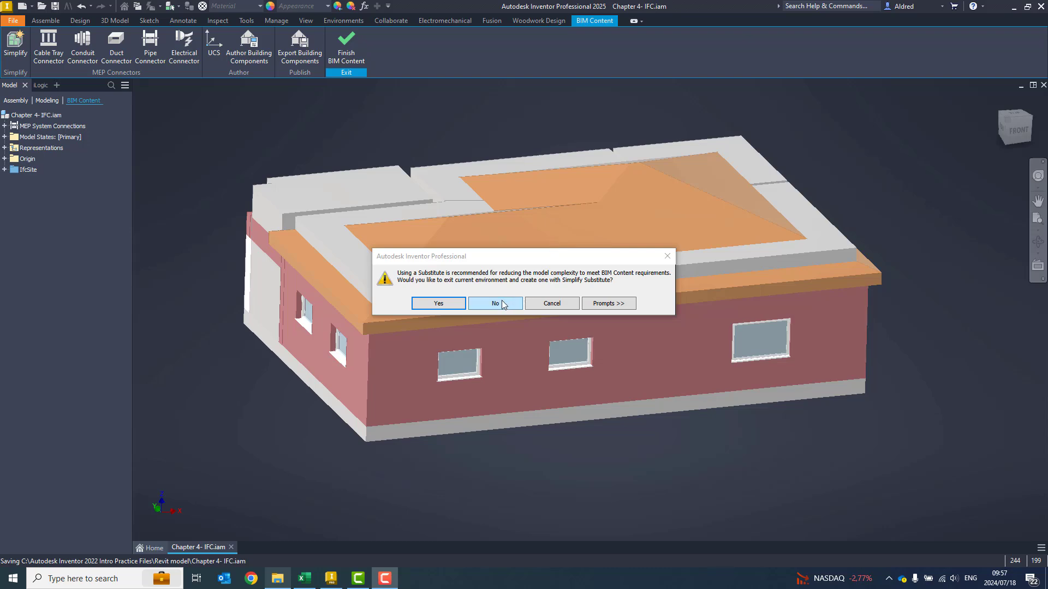
- Skip the simplified substitute and export Chapter 4- IFC.rfa to the Revit model folder
click(494, 303)
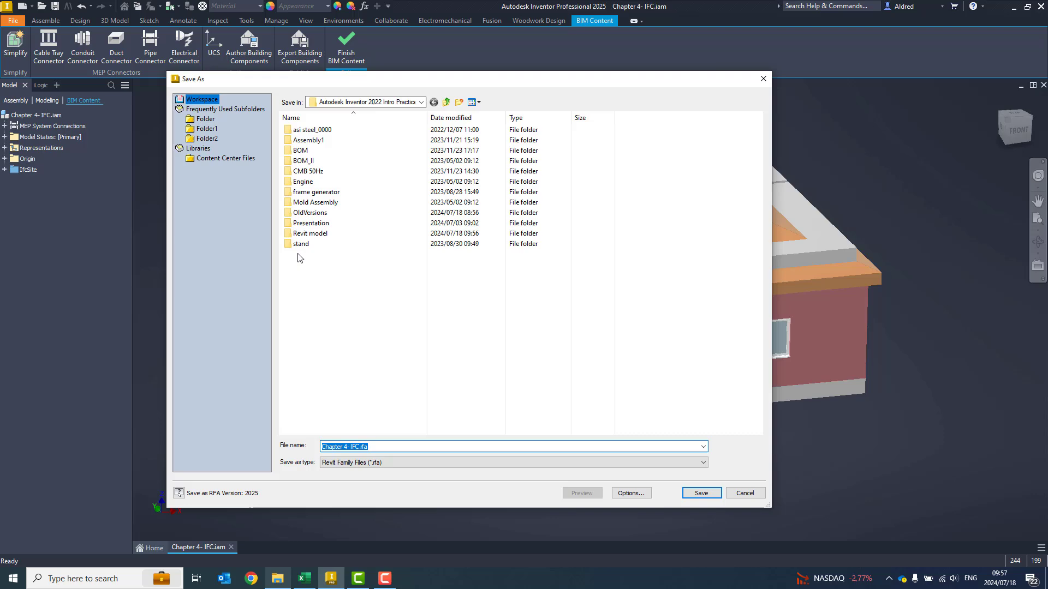
double_click(311, 233)
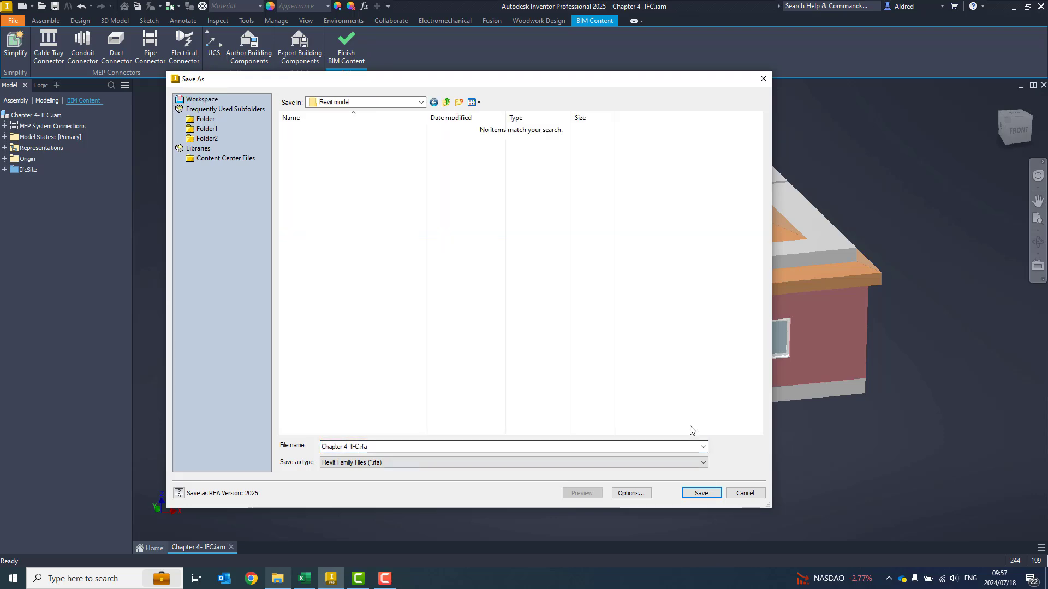
click(744, 493)
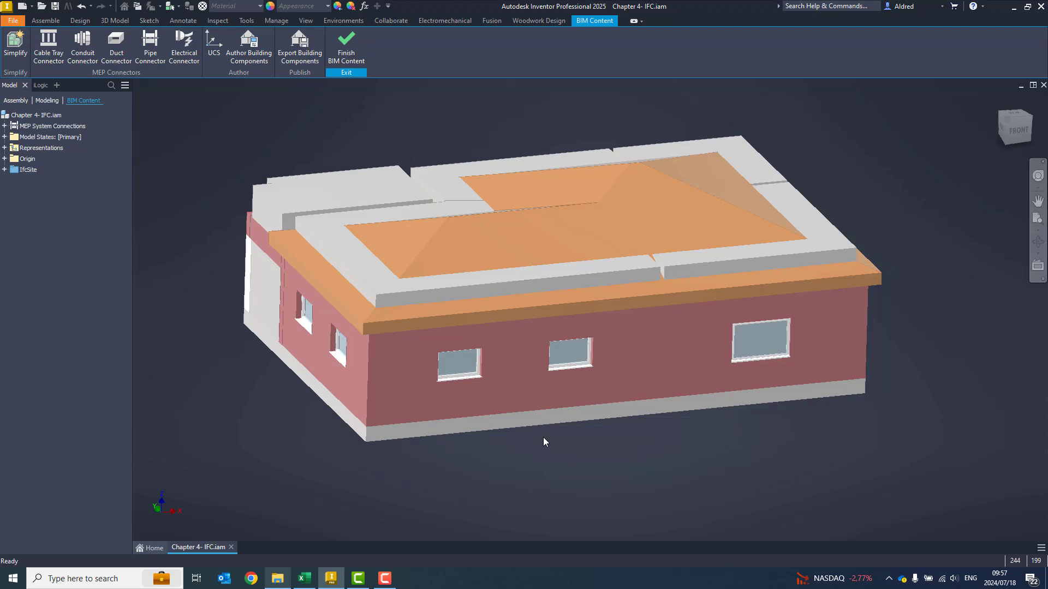
click(299, 47)
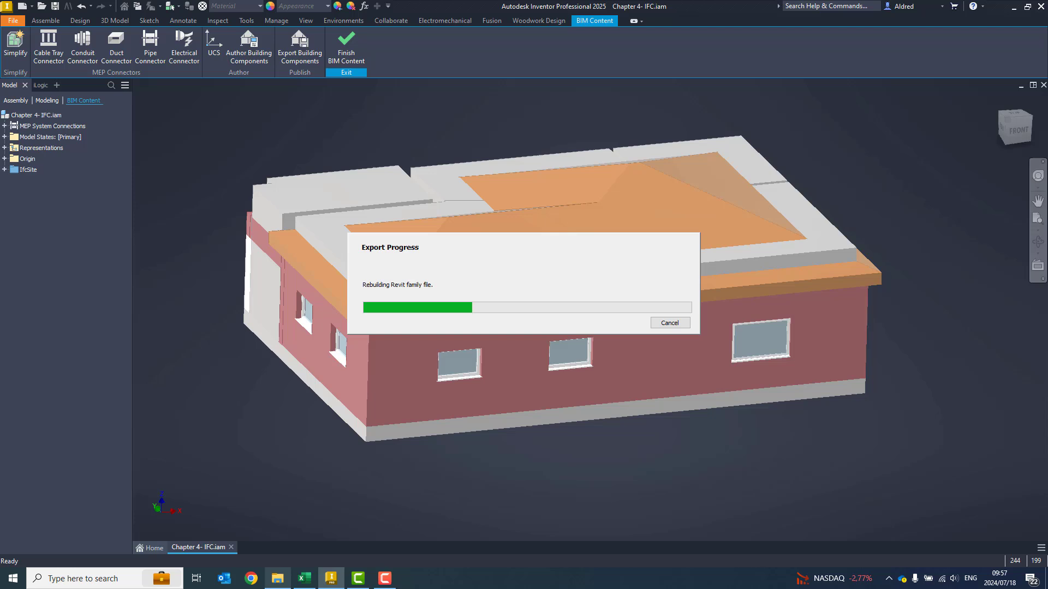
mouse_move(397, 264)
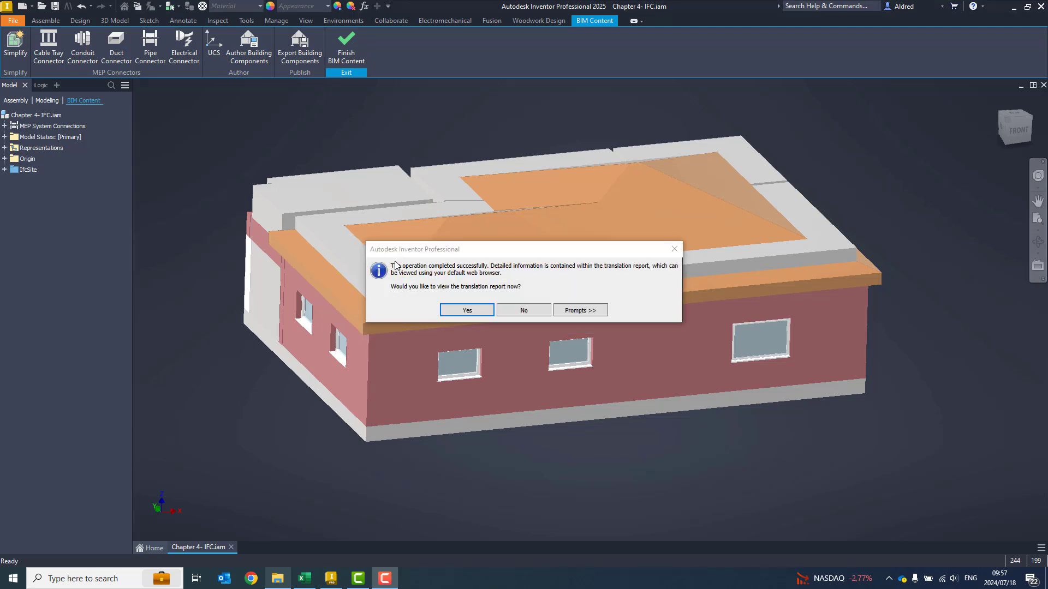
mouse_move(522, 310)
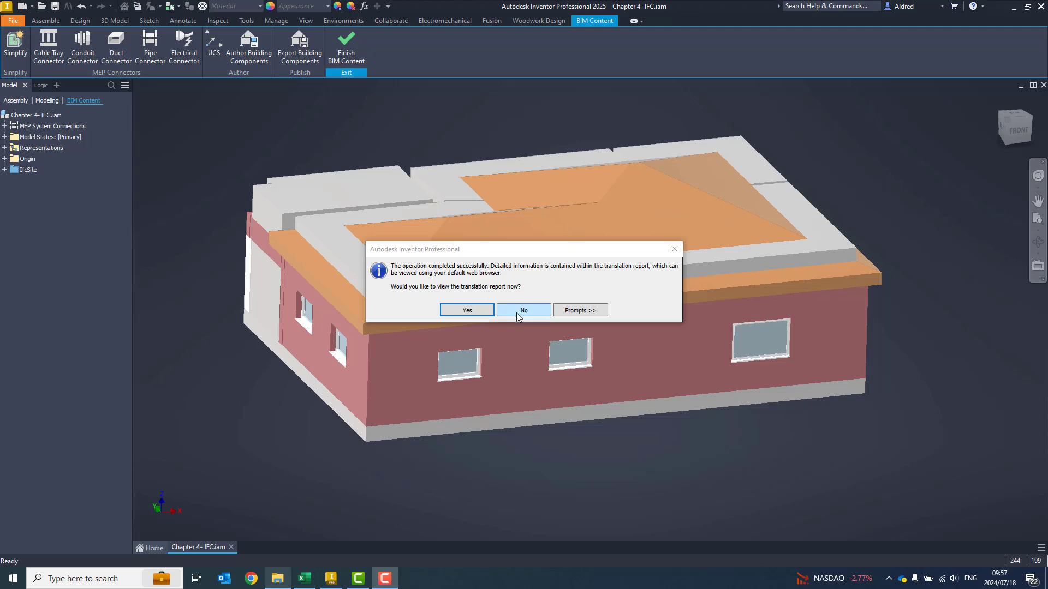
- Skip the translation report and start a new building component export without a simplified substitute
click(523, 309)
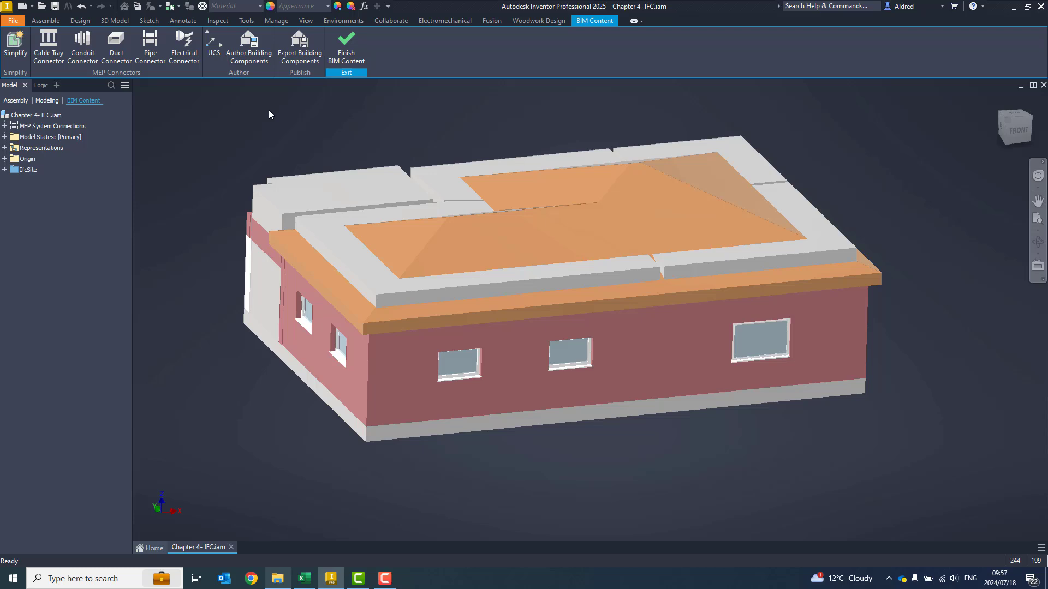
click(346, 48)
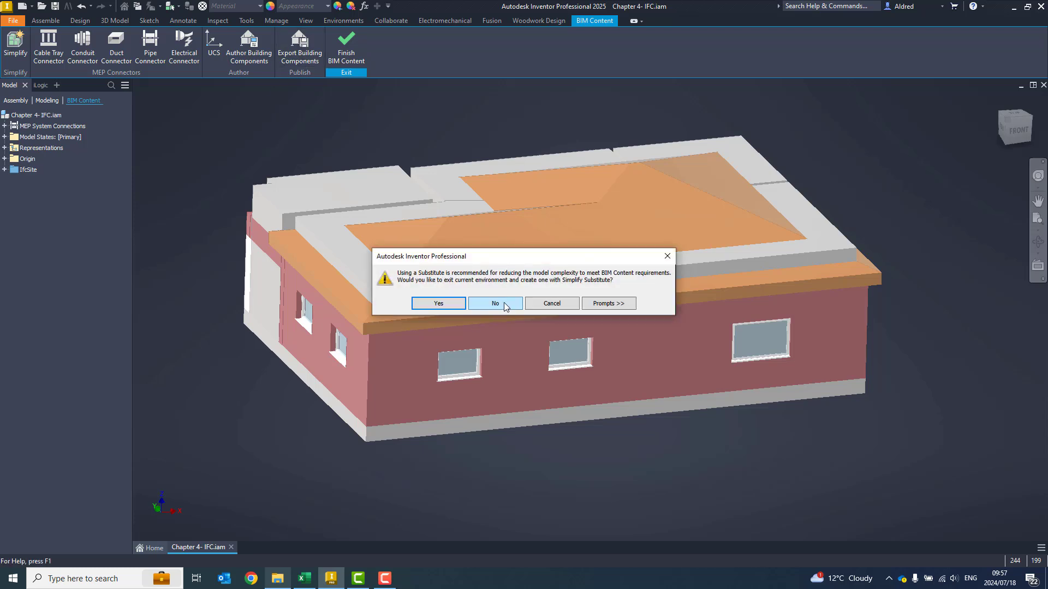
click(494, 302)
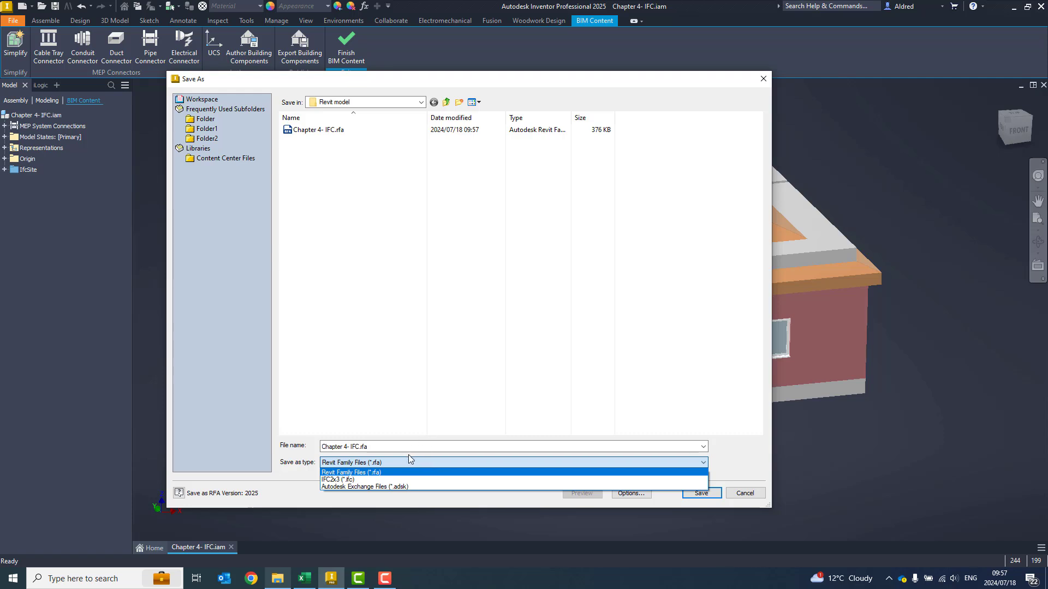
- Save the building as IFC2x3 file 'Chapter 4- IFC.ifc' in the Revit model folder
click(338, 480)
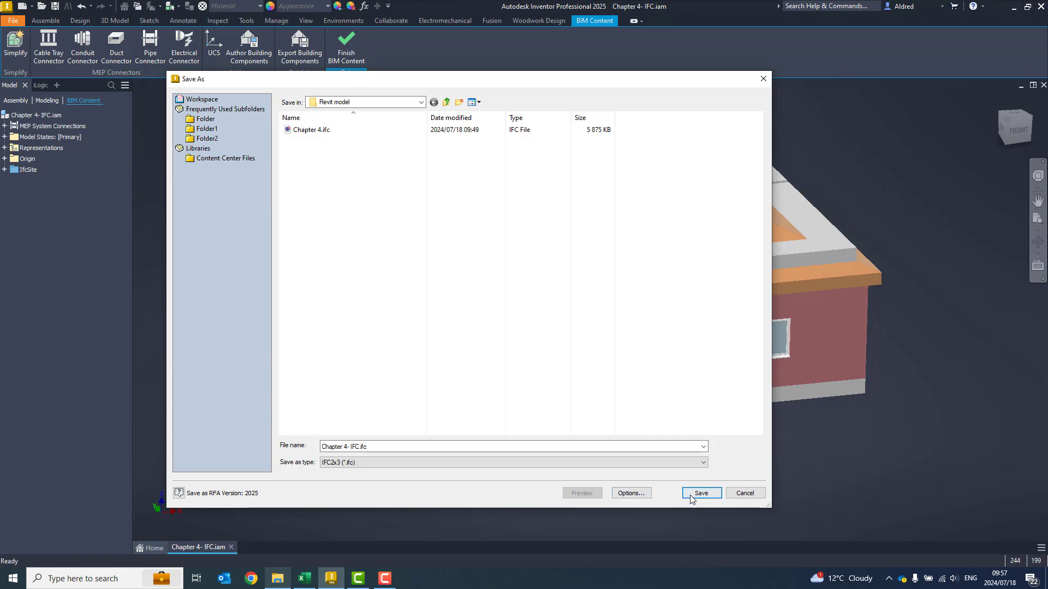
click(700, 493)
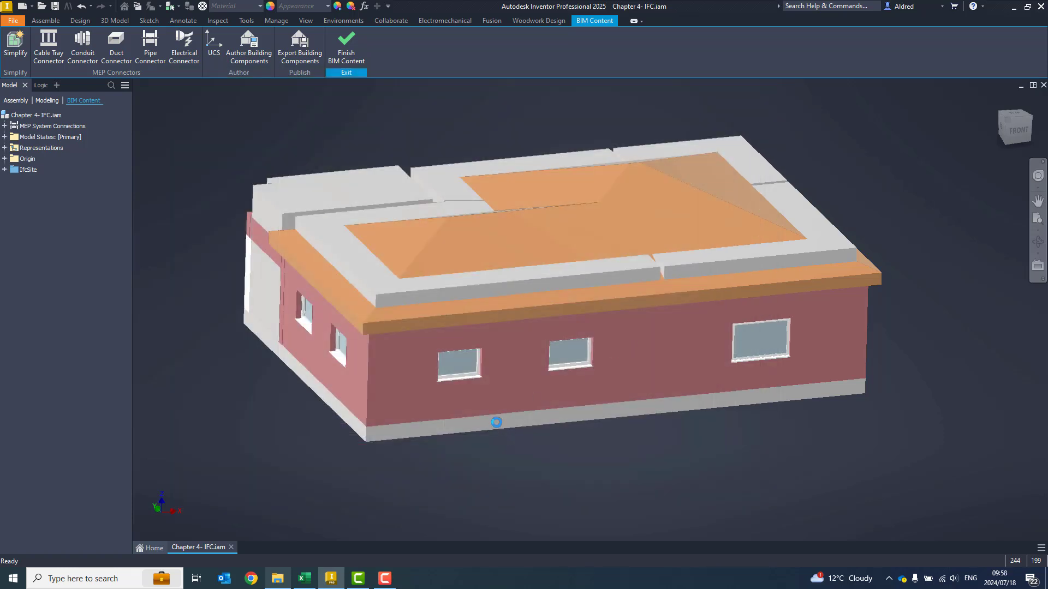
click(299, 48)
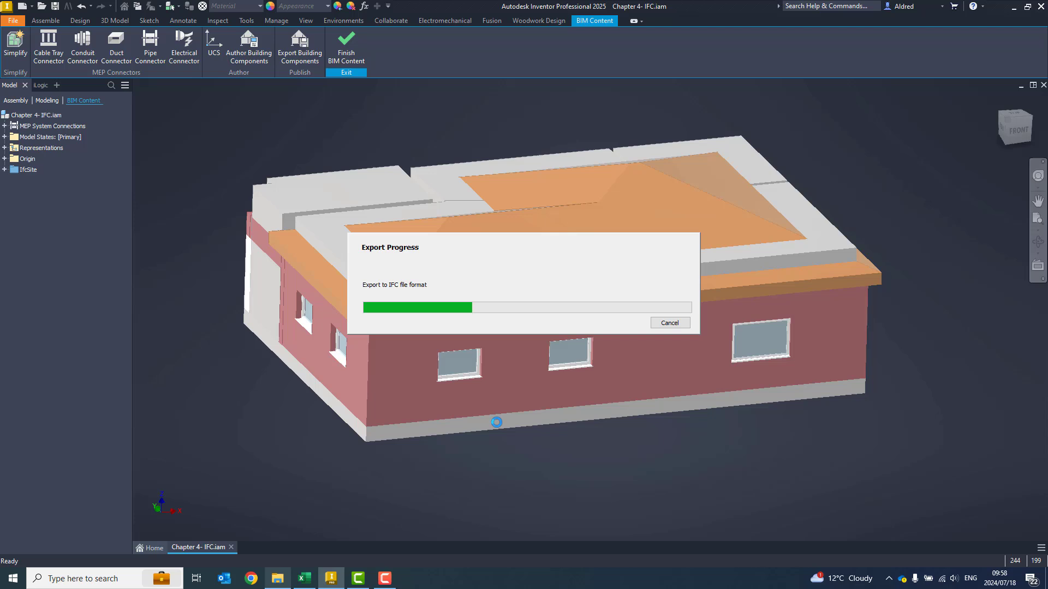